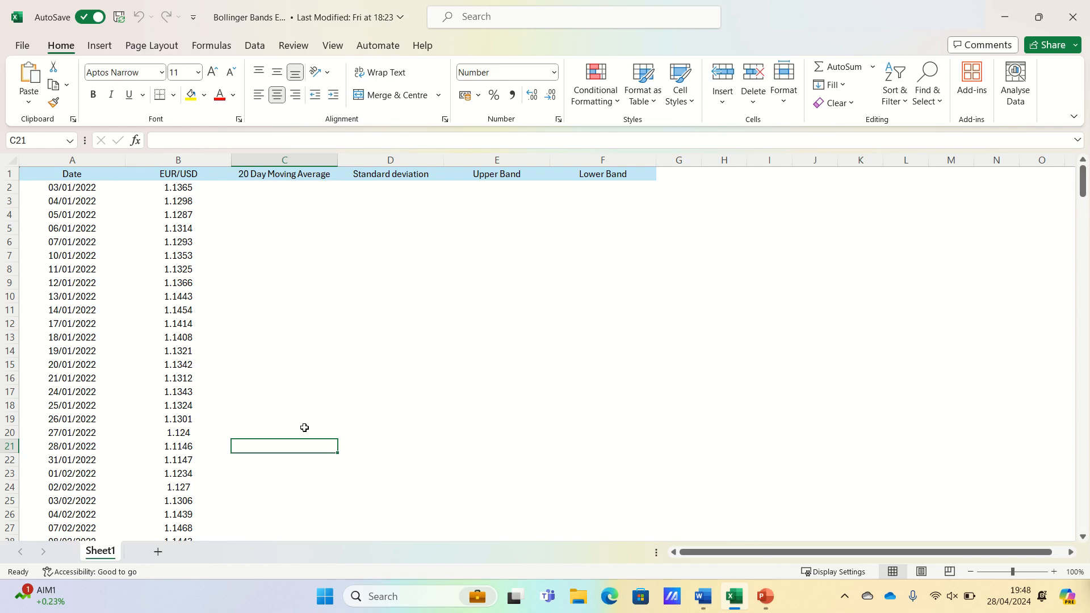
pyautogui.moveTo(253, 425)
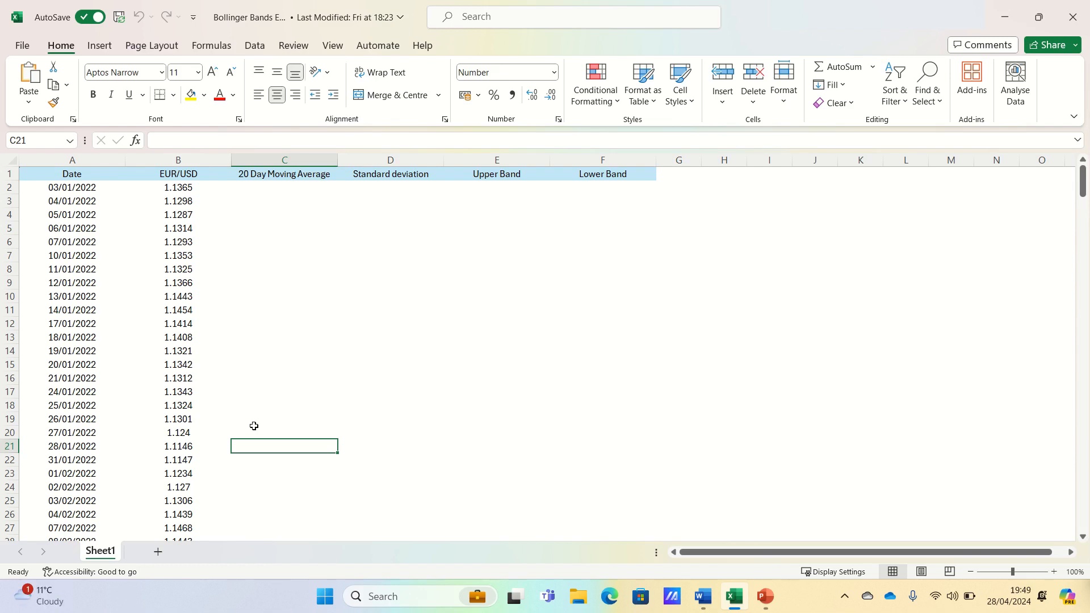
pyautogui.moveTo(245, 390)
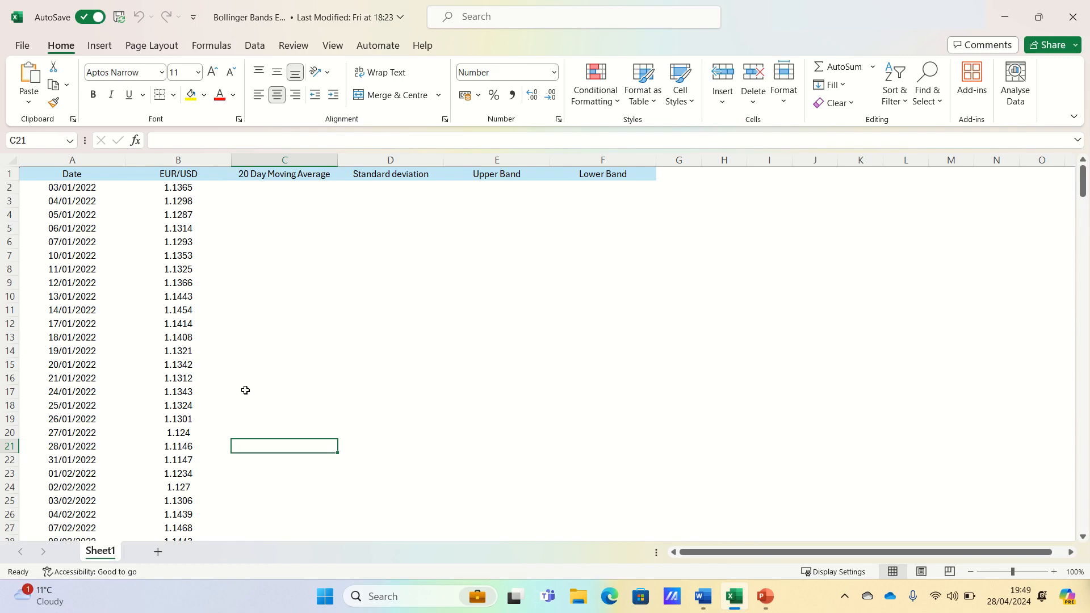
pyautogui.moveTo(172, 433)
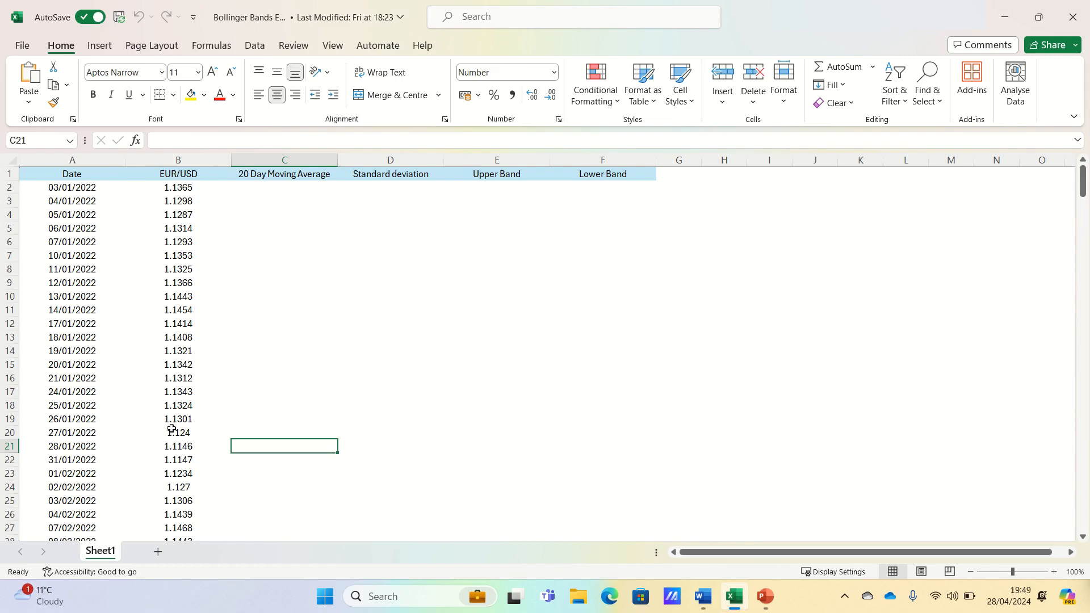
pyautogui.moveTo(197, 414)
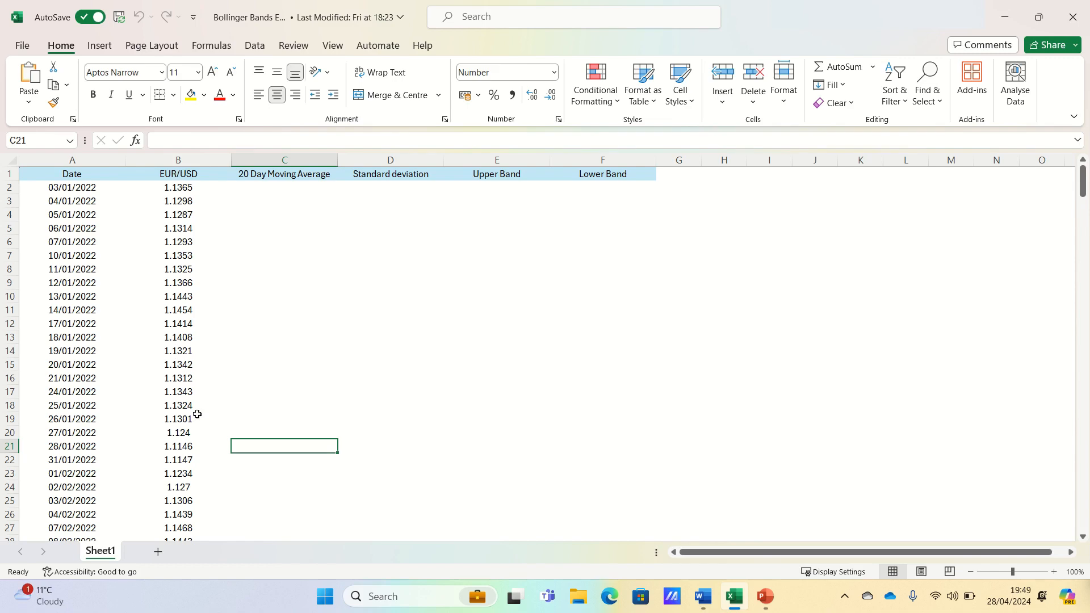
pyautogui.moveTo(185, 361)
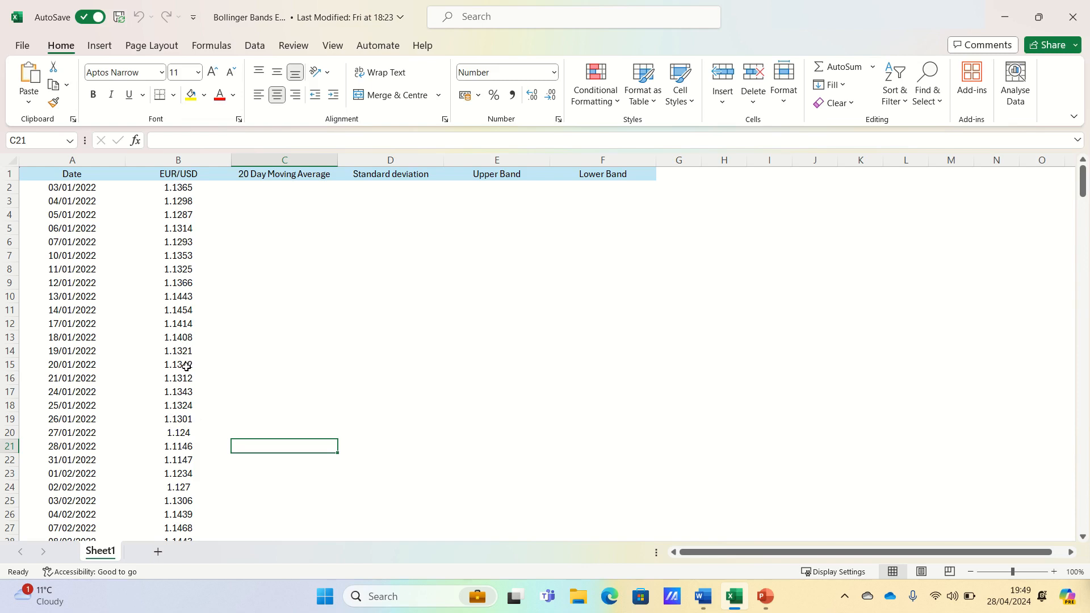
pyautogui.moveTo(243, 339)
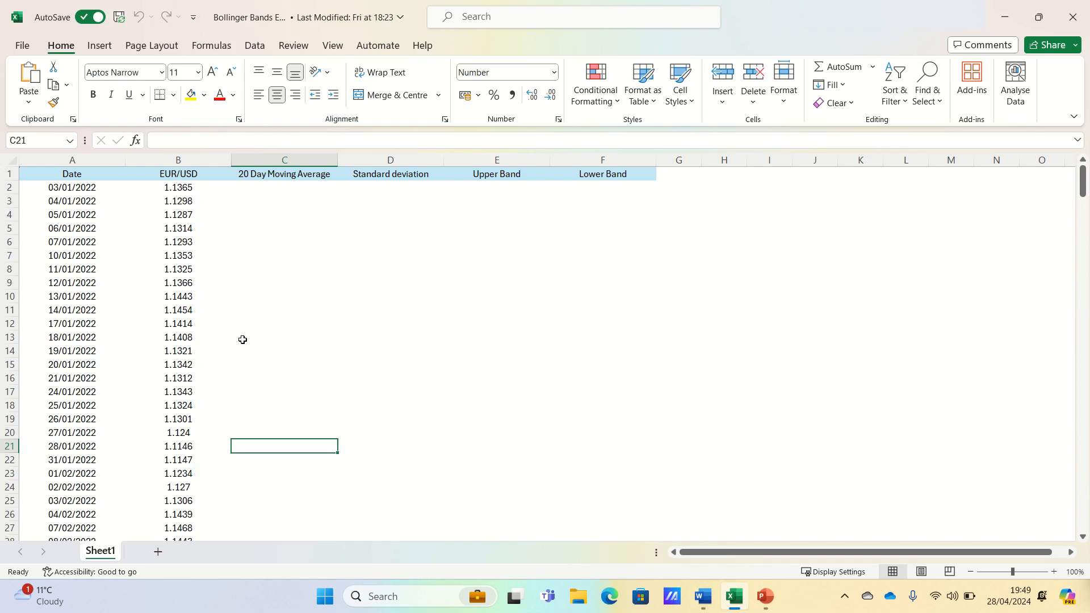
pyautogui.moveTo(279, 334)
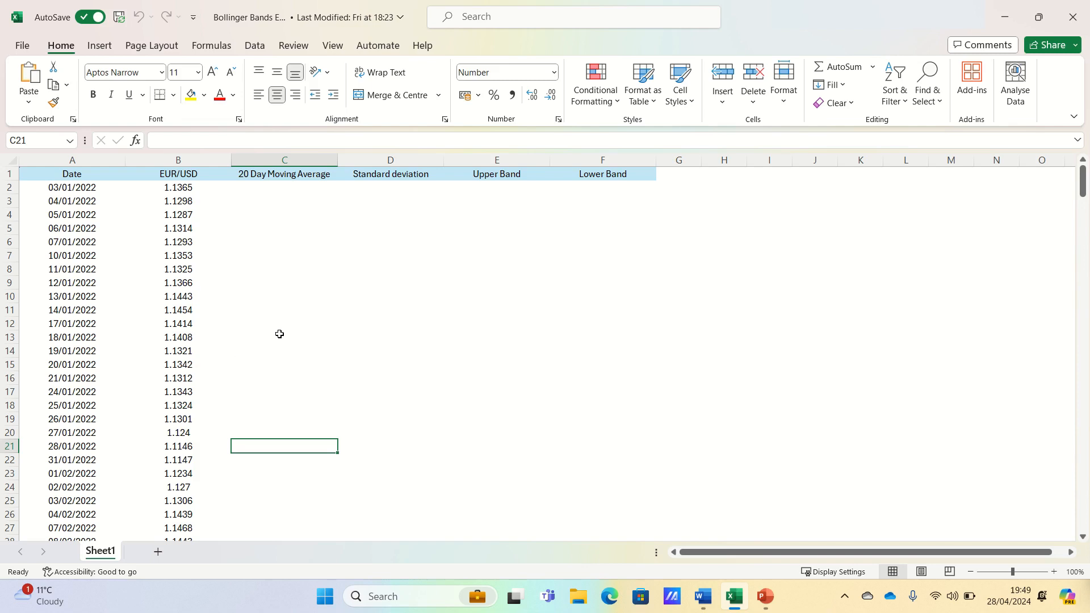
pyautogui.moveTo(299, 325)
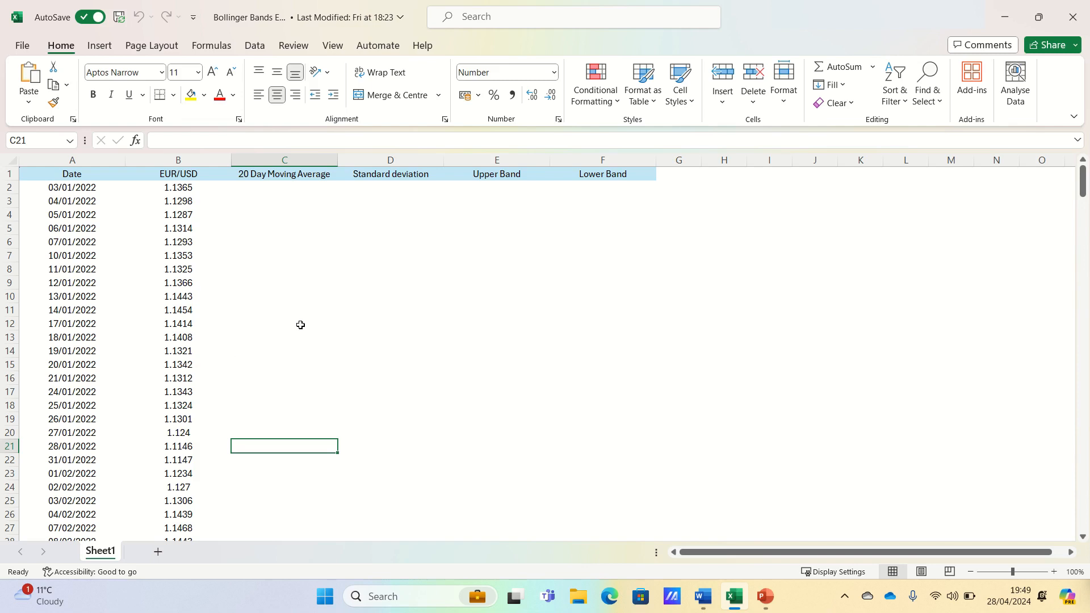
pyautogui.moveTo(262, 441)
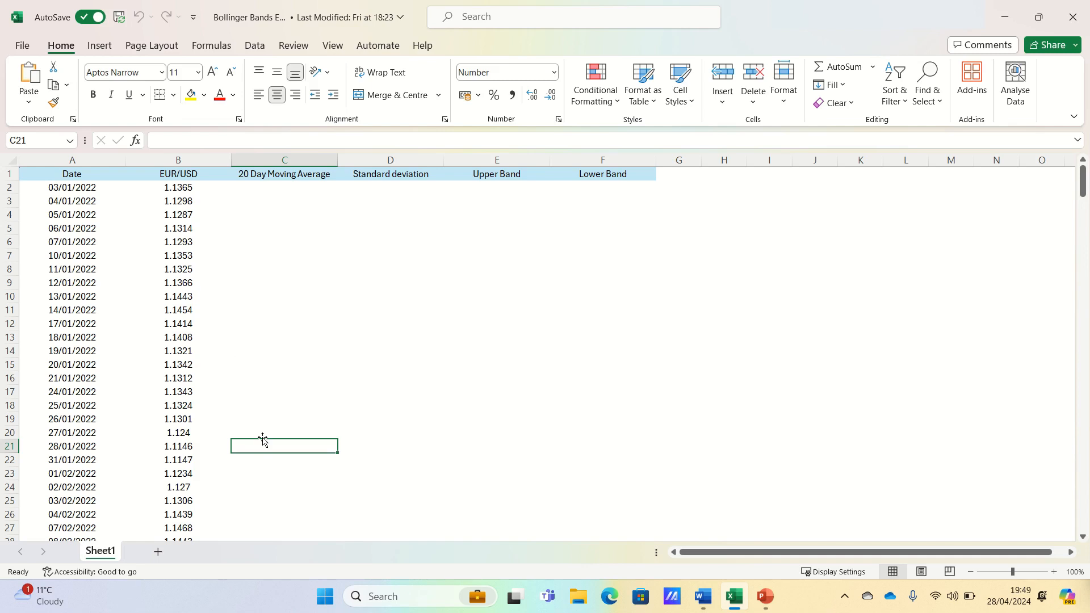
# Step: Enter =AVERAGE(B2:B21) in C21 and fill it down column C, starting at 1.1332
pyautogui.write('=AVERAGE(')
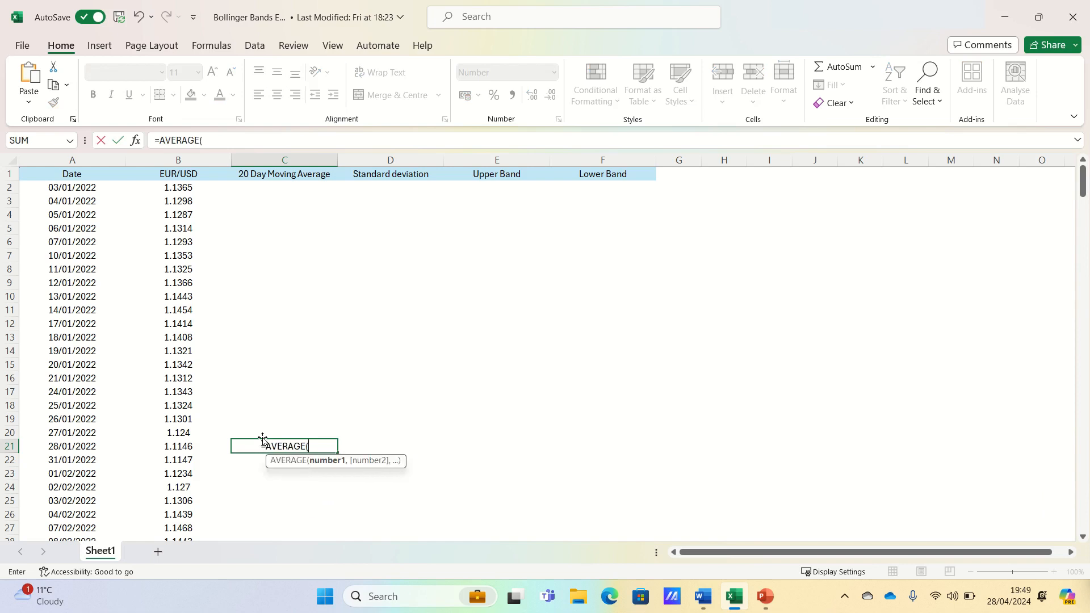
pyautogui.click(179, 446)
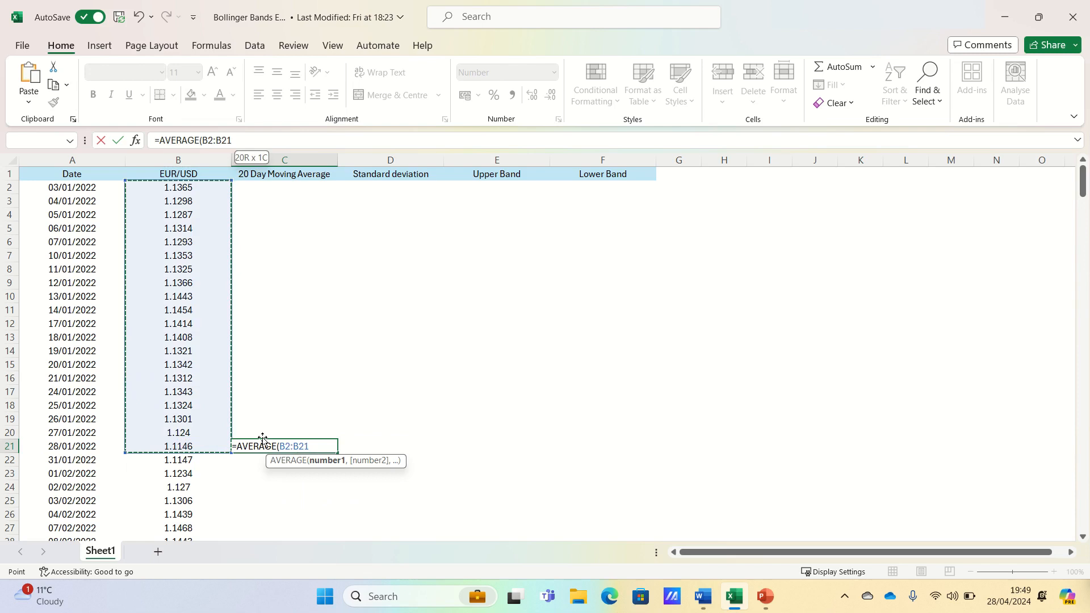
pyautogui.press('Return')
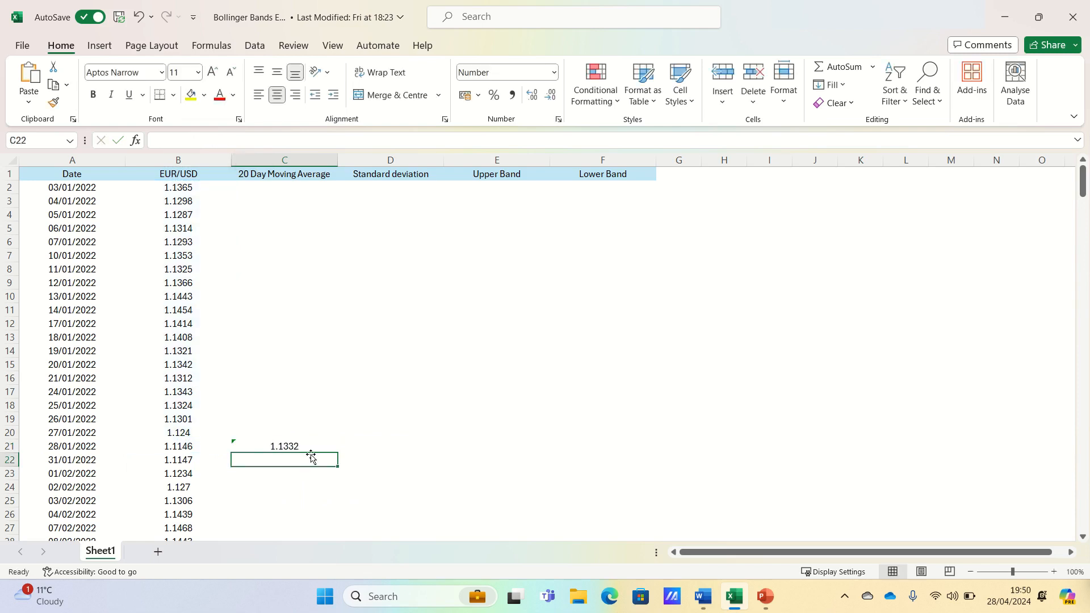
pyautogui.moveTo(323, 427)
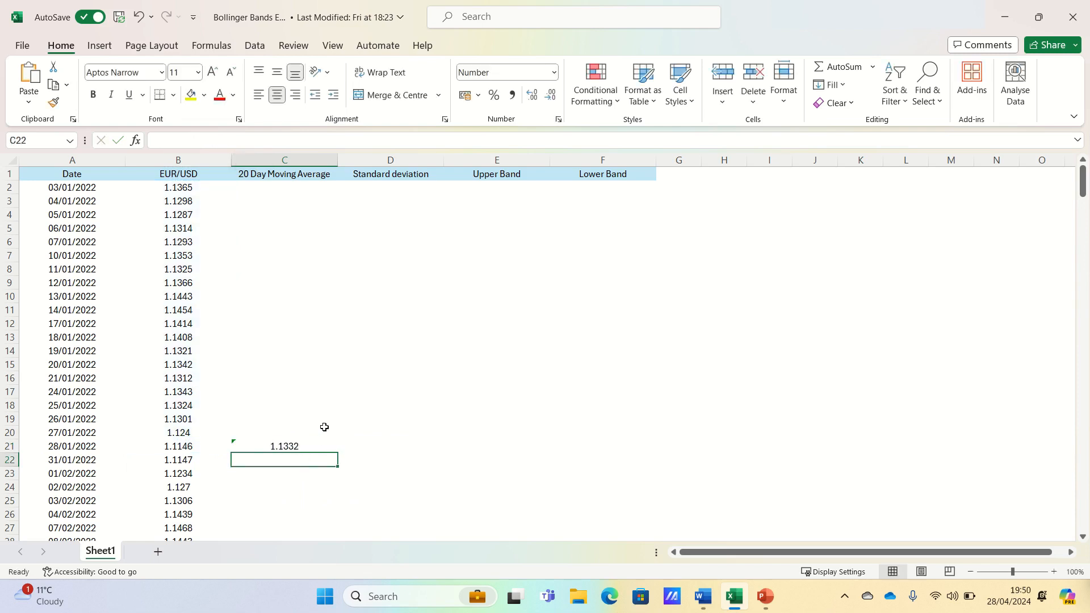
pyautogui.click(284, 445)
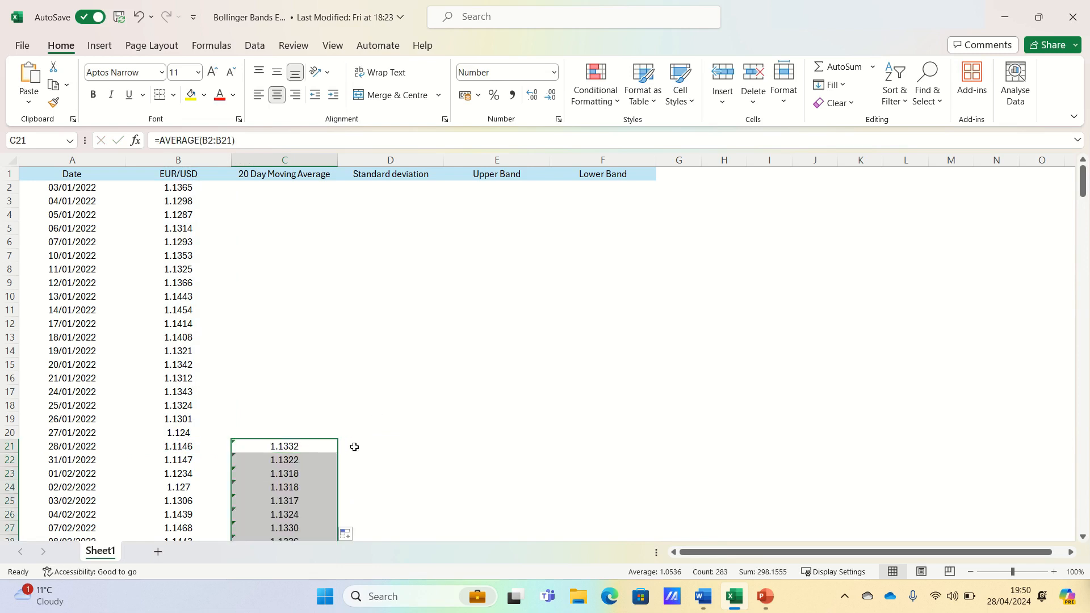
pyautogui.click(389, 445)
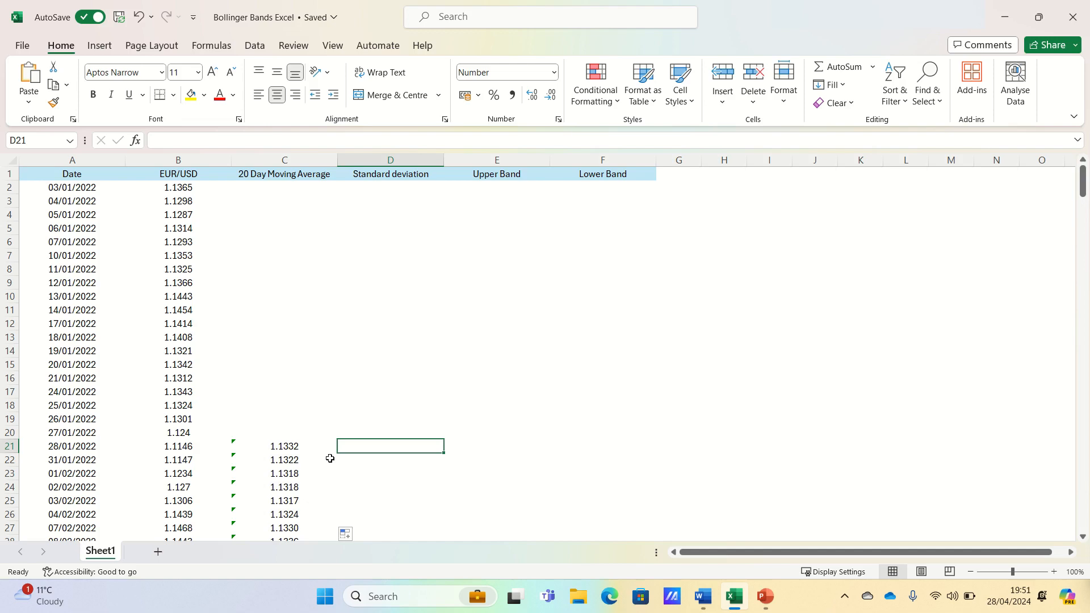
# Step: Enter =STDEV.S(B2:B21) in D21 and fill it down column D, starting at 0.0070
pyautogui.write('=STDEV.S')
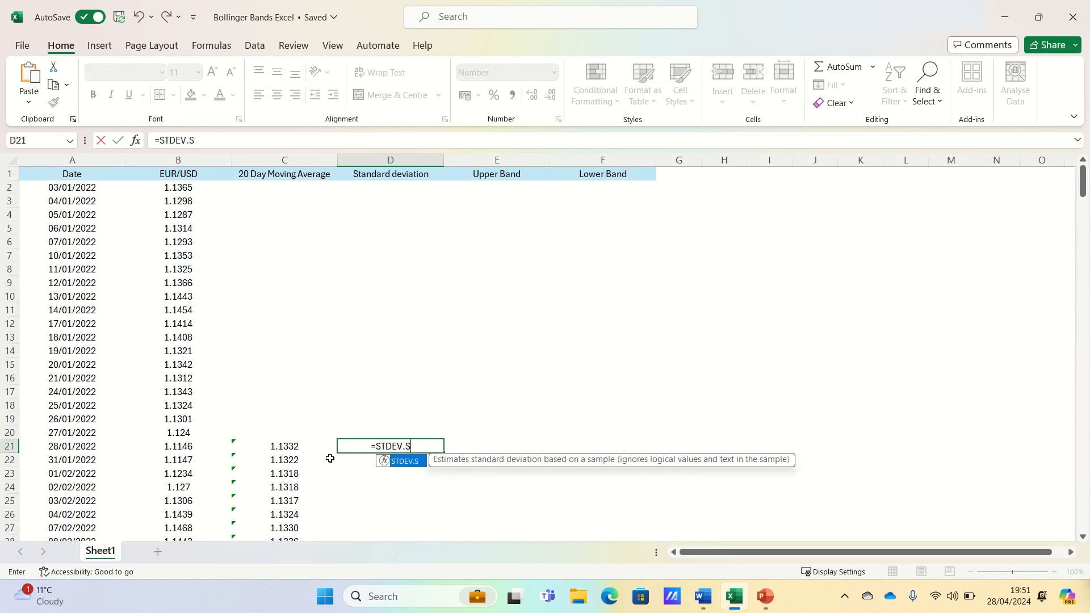
pyautogui.write('(')
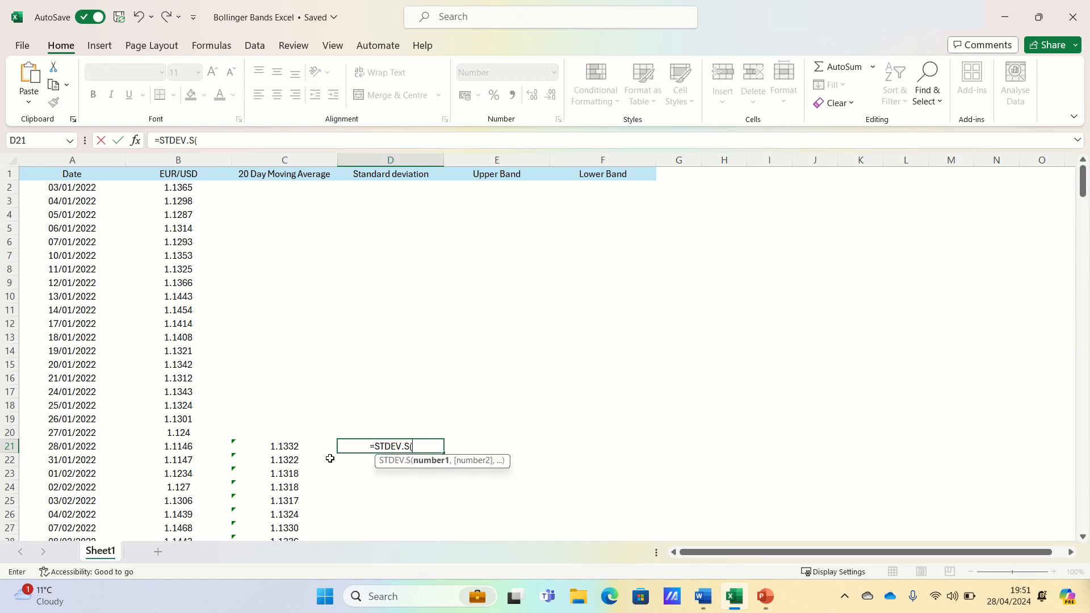
pyautogui.moveTo(274, 452)
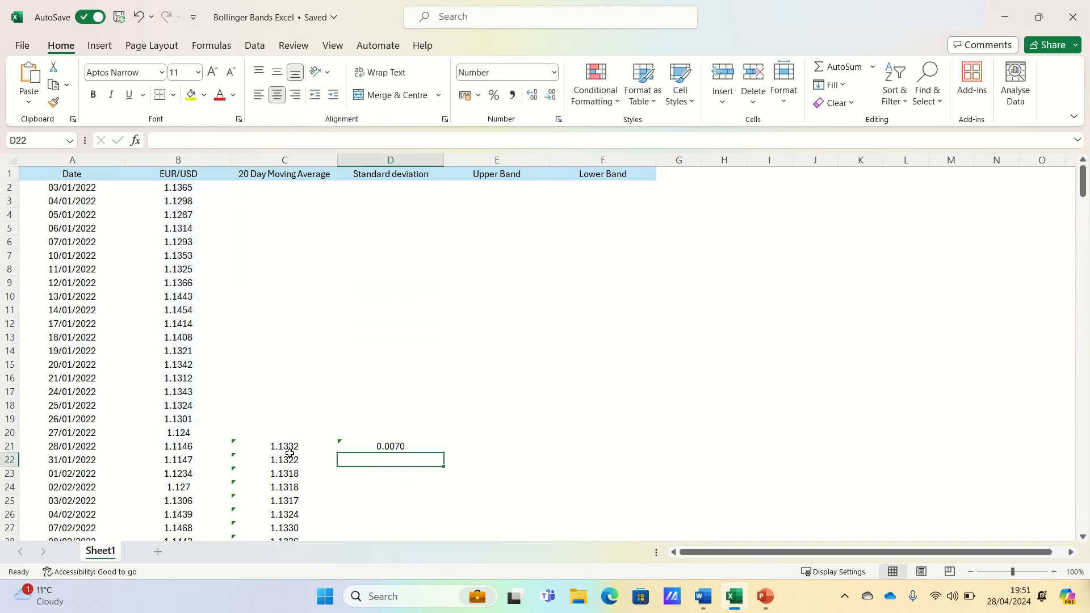
pyautogui.moveTo(445, 444)
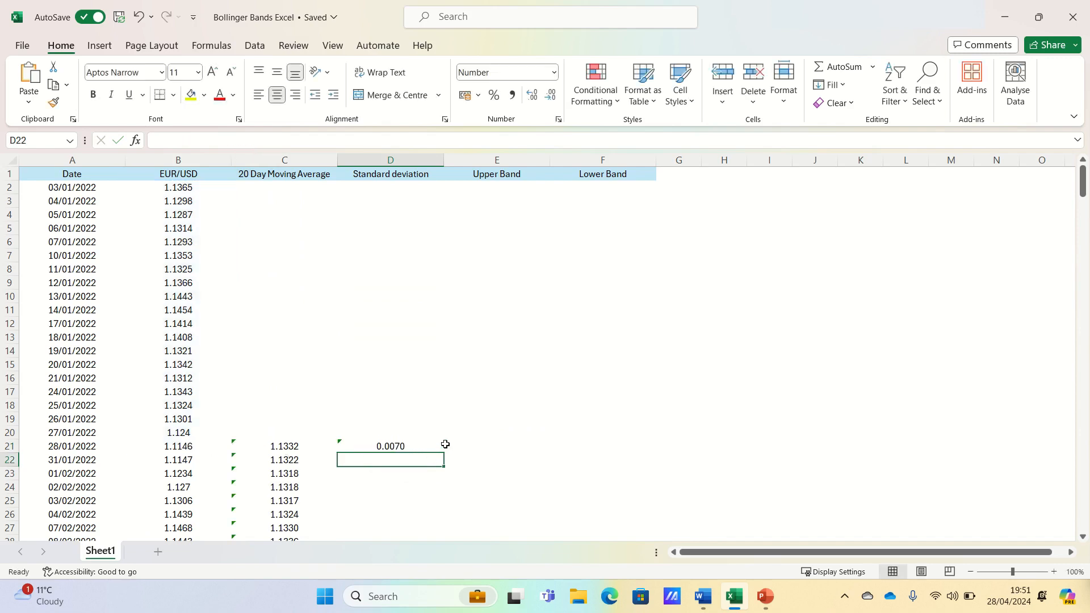
pyautogui.moveTo(461, 437)
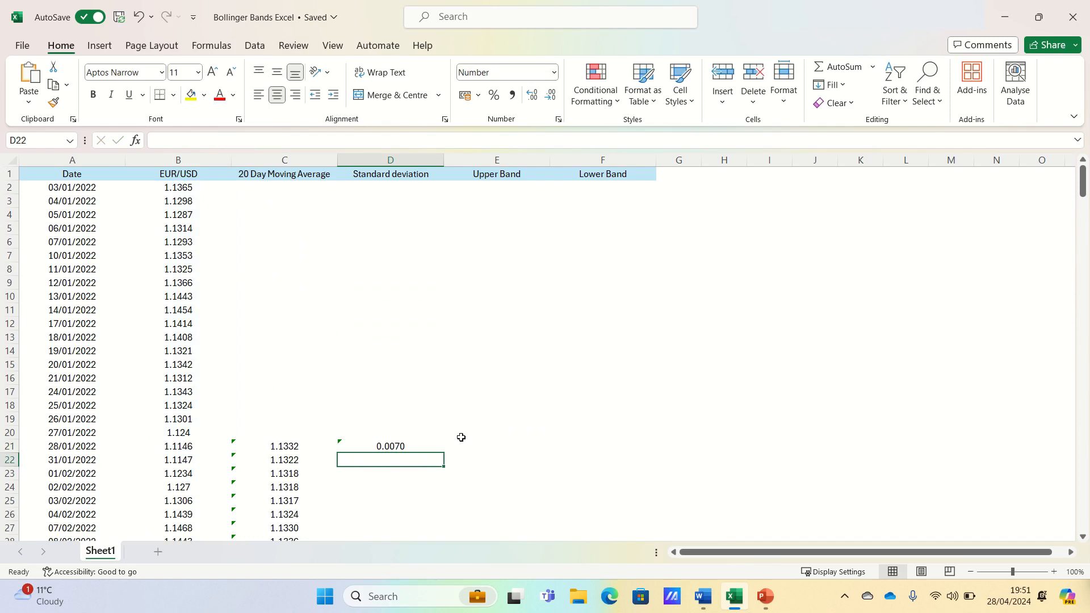
pyautogui.click(390, 445)
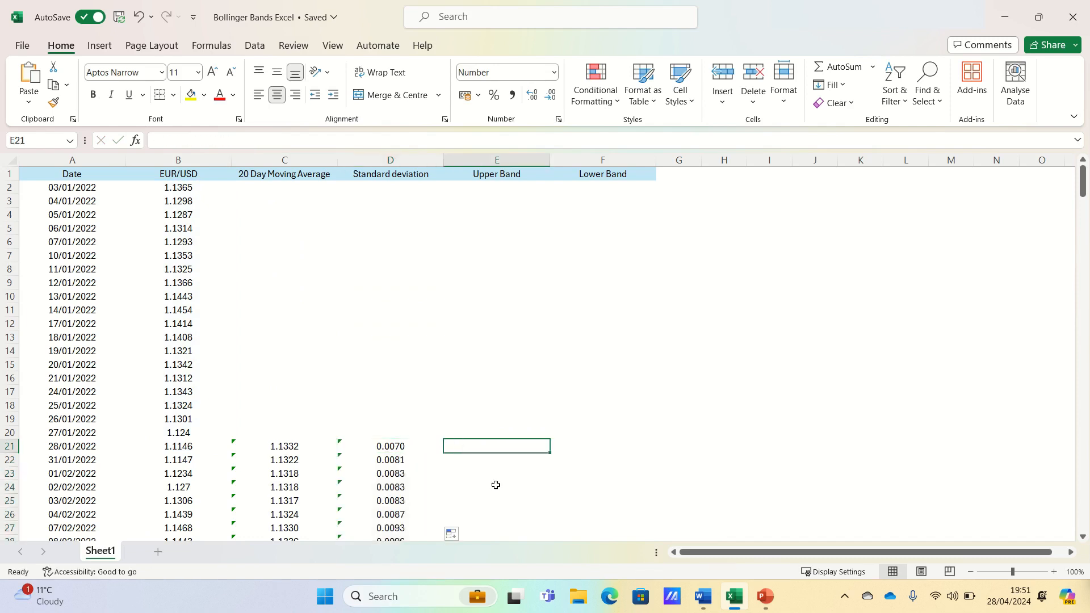
# Step: Make E21 the Upper Band as =C21+2*D21, giving 1.1472
pyautogui.write('=')
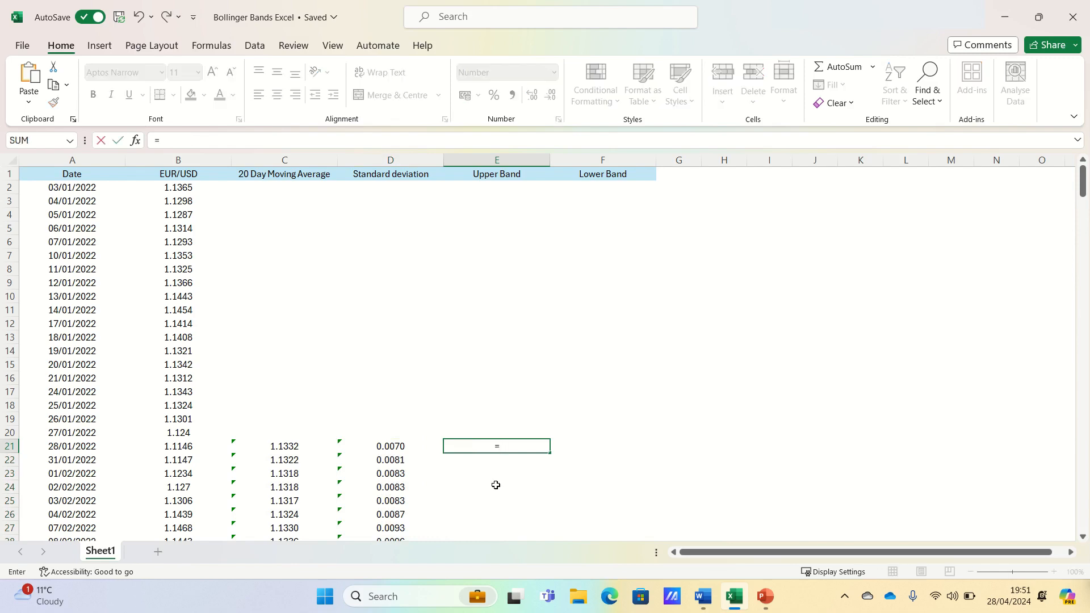
pyautogui.click(283, 445)
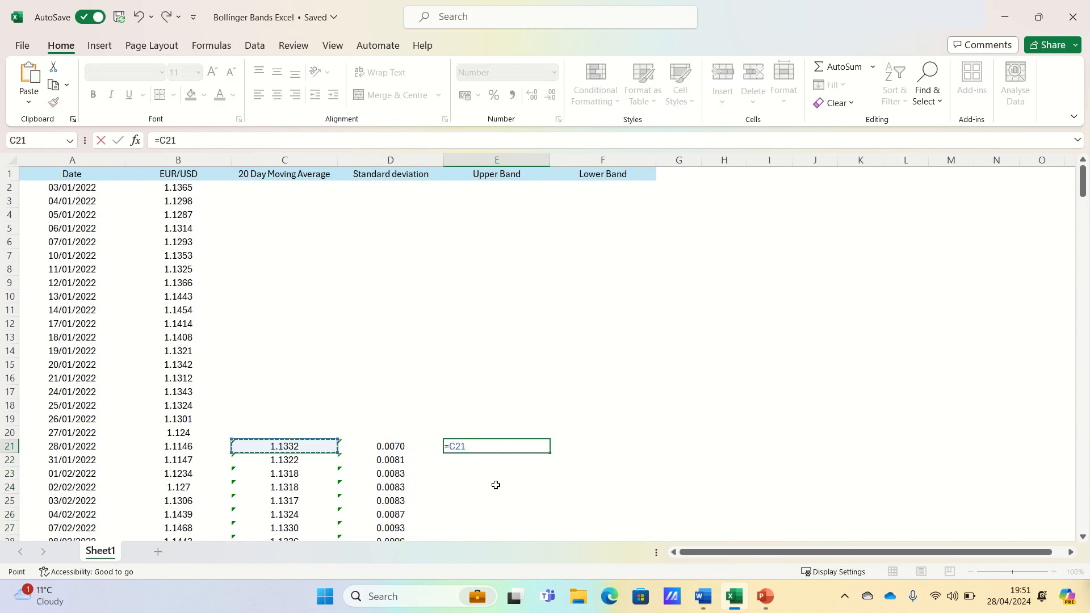
pyautogui.write('+2*')
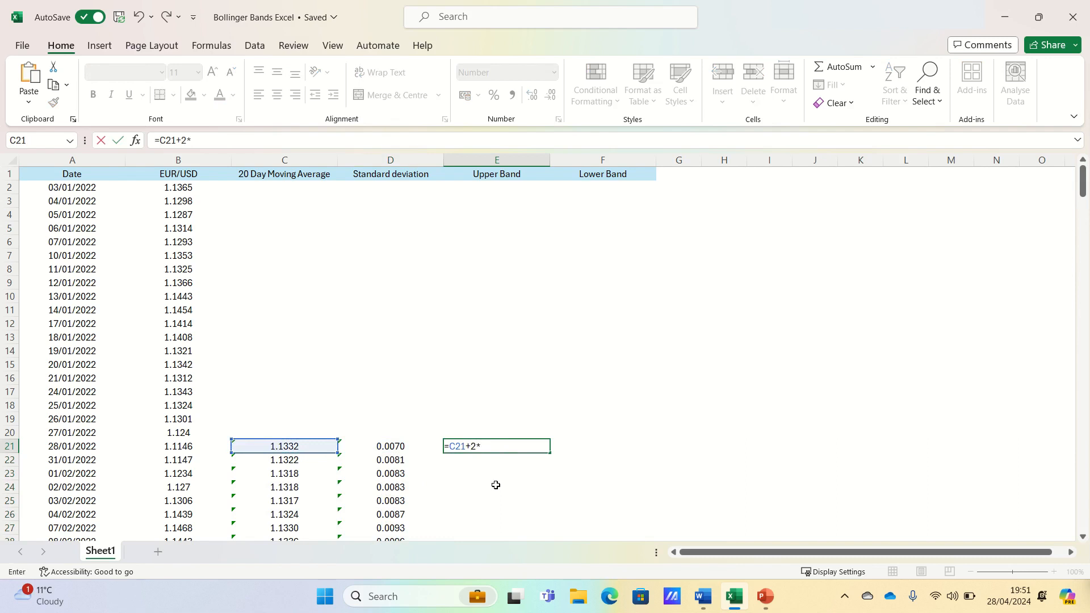
pyautogui.click(389, 445)
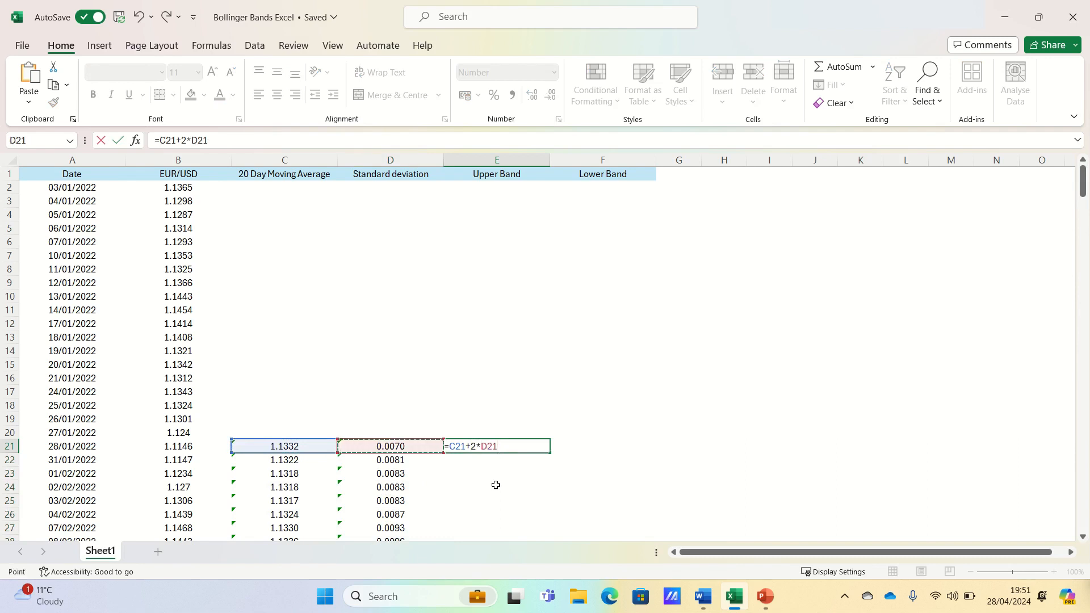
pyautogui.press('Return')
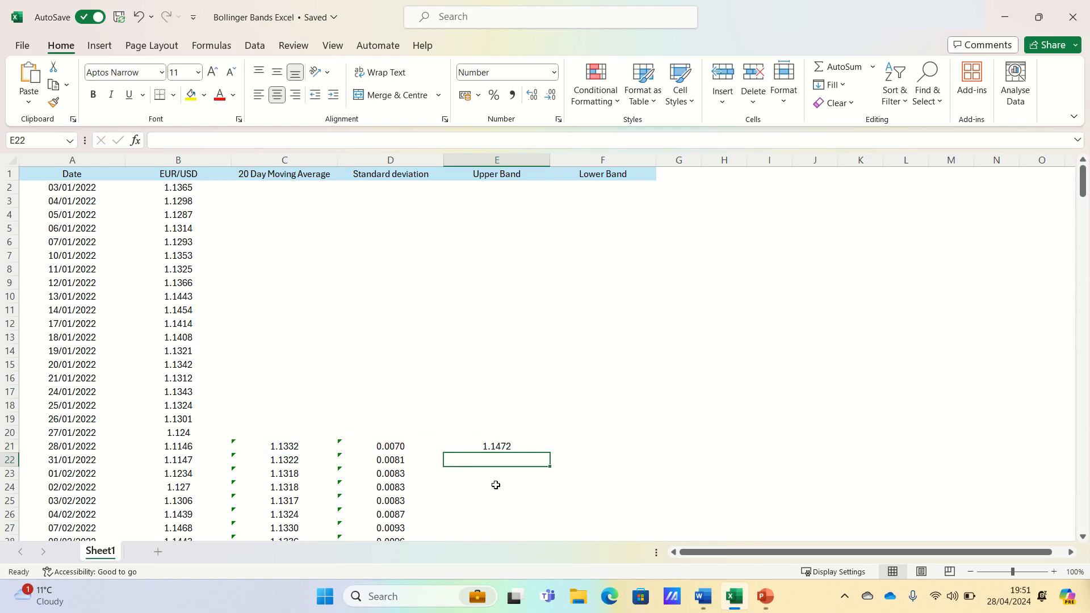
pyautogui.click(601, 445)
pyautogui.write('=C21-')
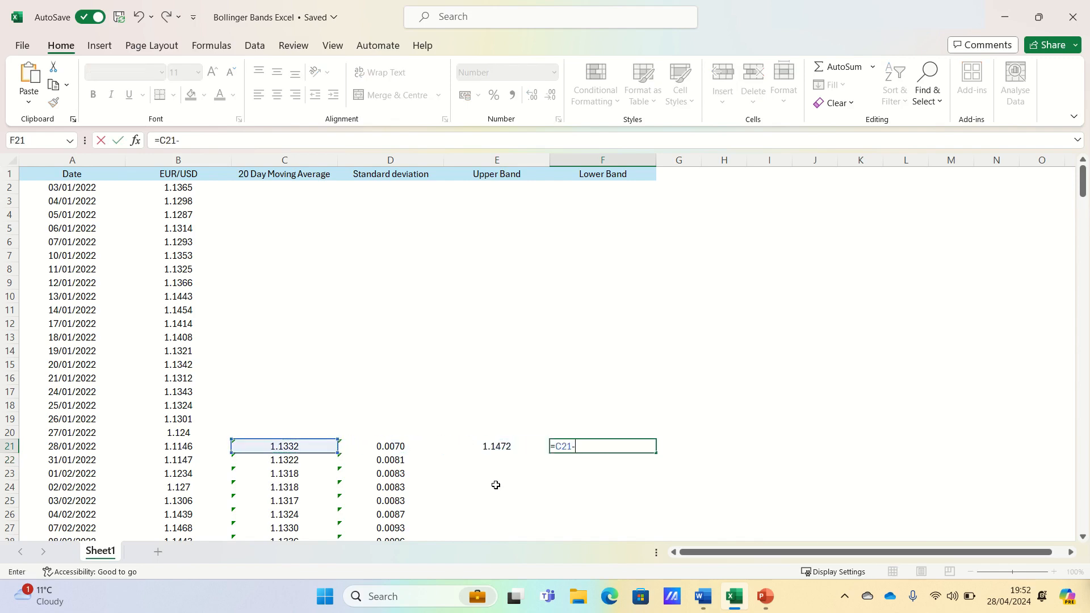
# Step: Make F21 the Lower Band as =C21-D21*2 and fill both band columns down, starting at 1.1193
pyautogui.click(389, 445)
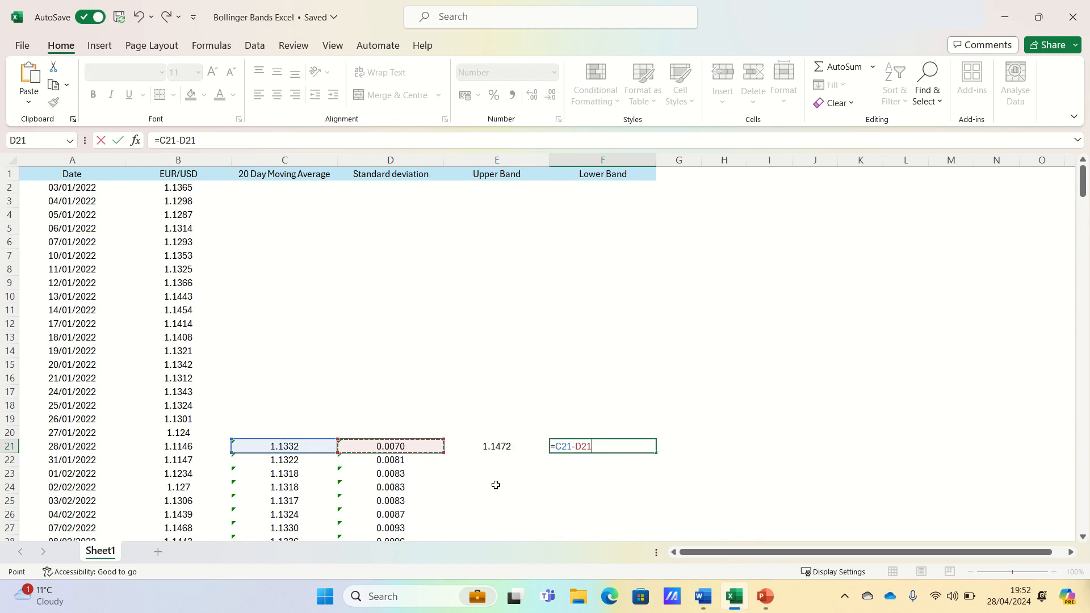
pyautogui.write('*2')
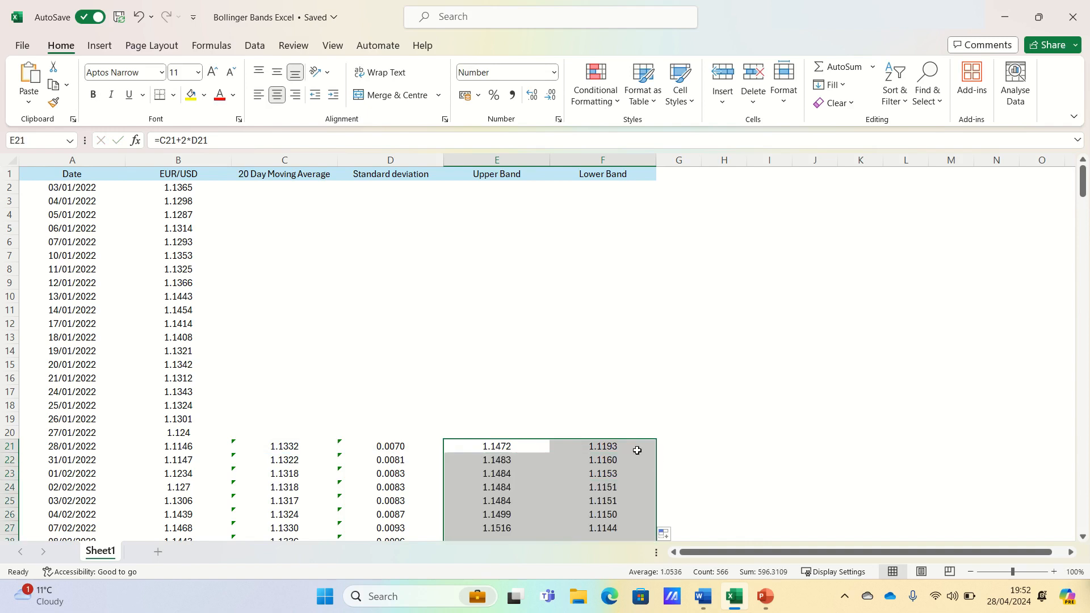
# Step: Insert a line chart of the dates, price, moving average, deviation and both bands from A1:F
pyautogui.click(602, 445)
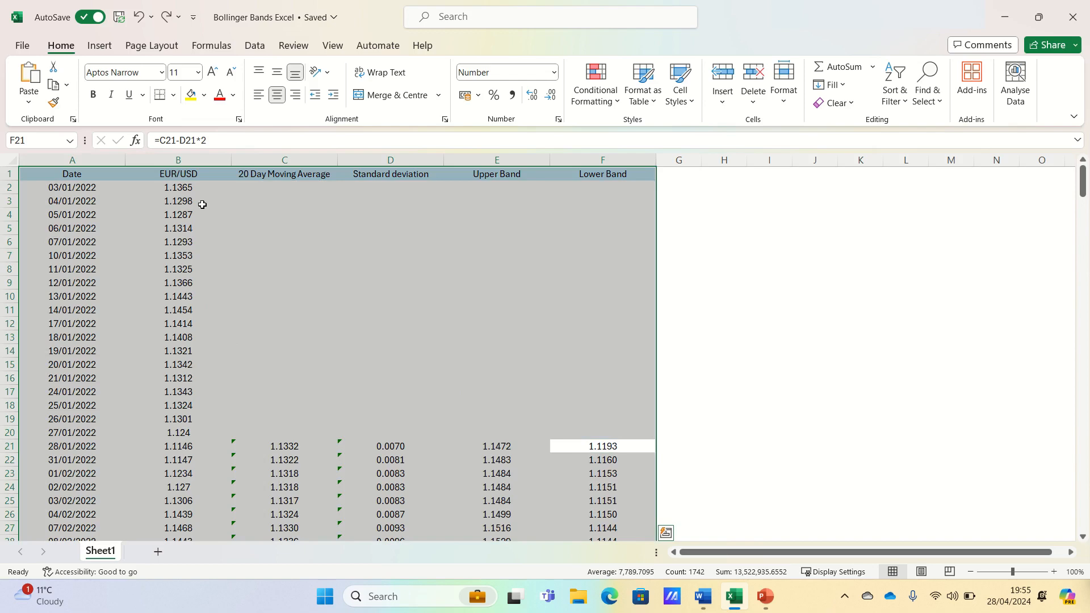
pyautogui.click(99, 45)
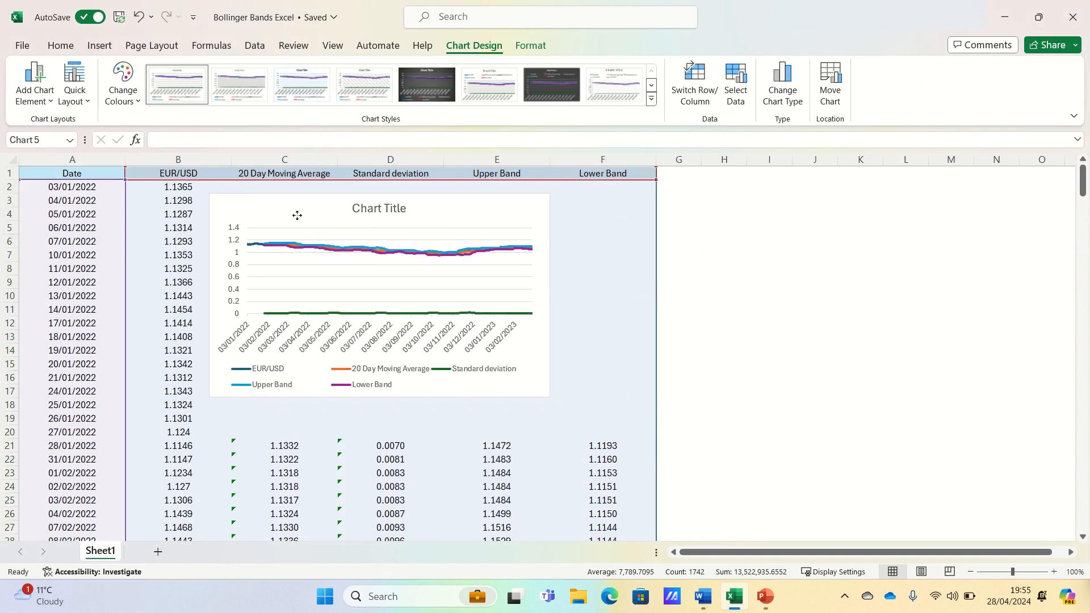
# Step: Delete the chart title and Standard deviation series and enlarge the chart
pyautogui.click(379, 299)
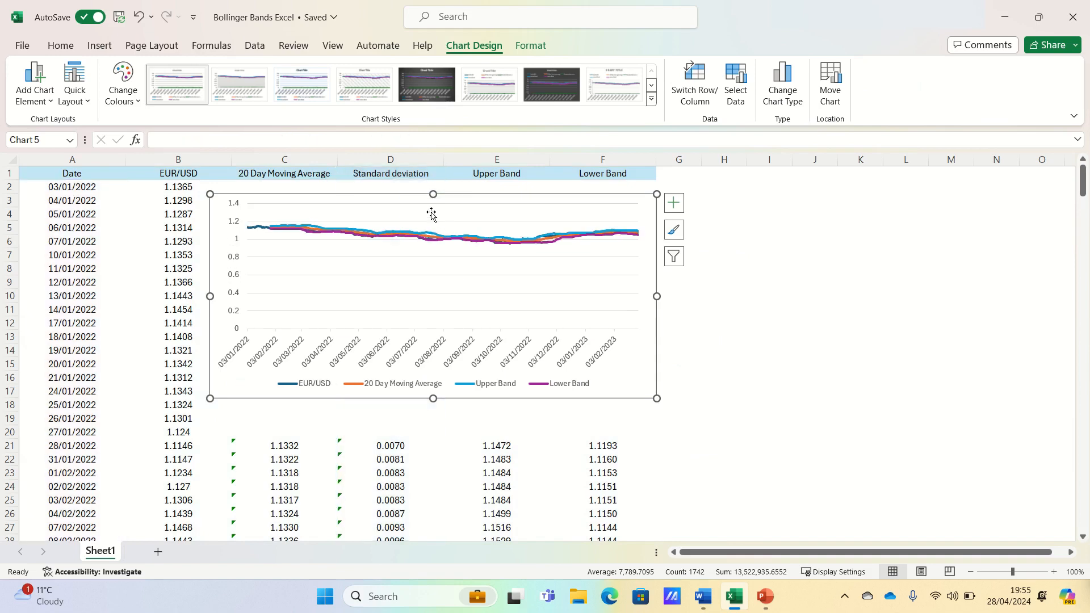
pyautogui.click(236, 264)
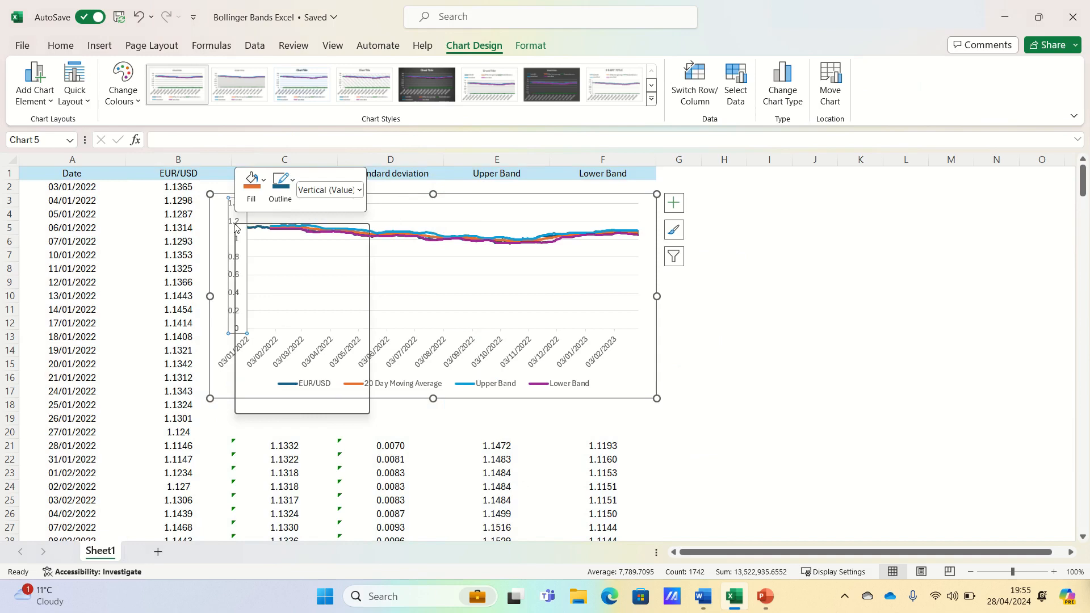
# Step: Set the vertical axis minimum bound to 0.8 so it runs from 0.8 to 1.2
pyautogui.click(739, 322)
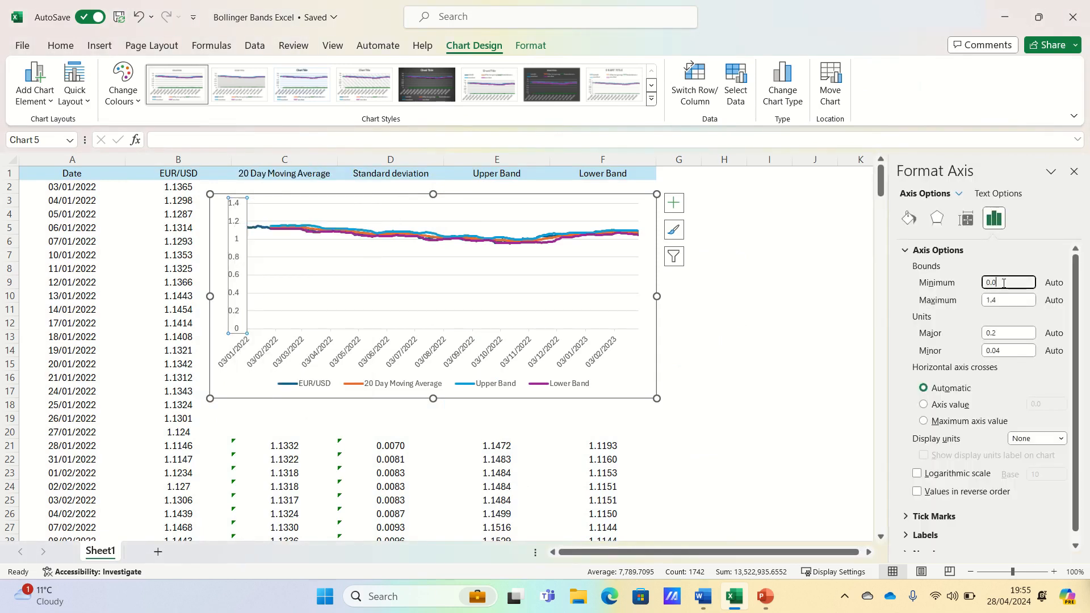
pyautogui.write('0.8')
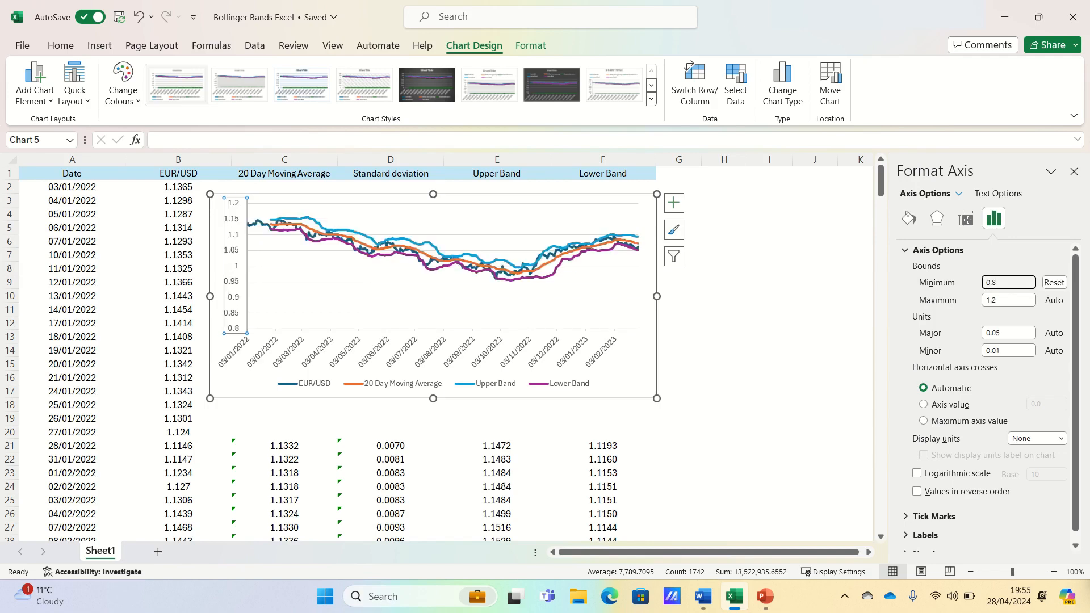
pyautogui.click(768, 377)
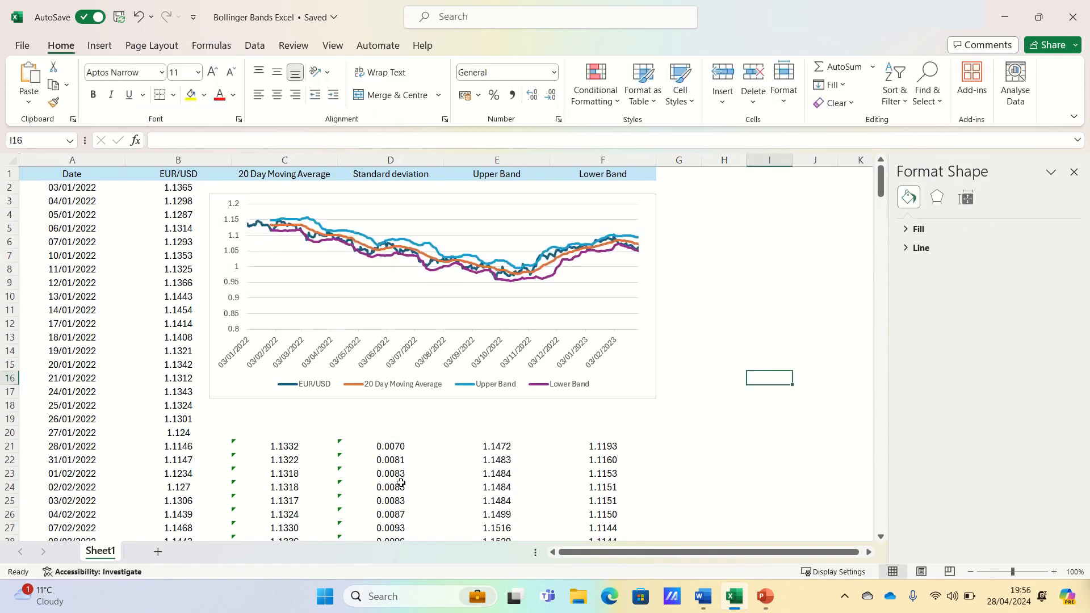
pyautogui.moveTo(401, 414)
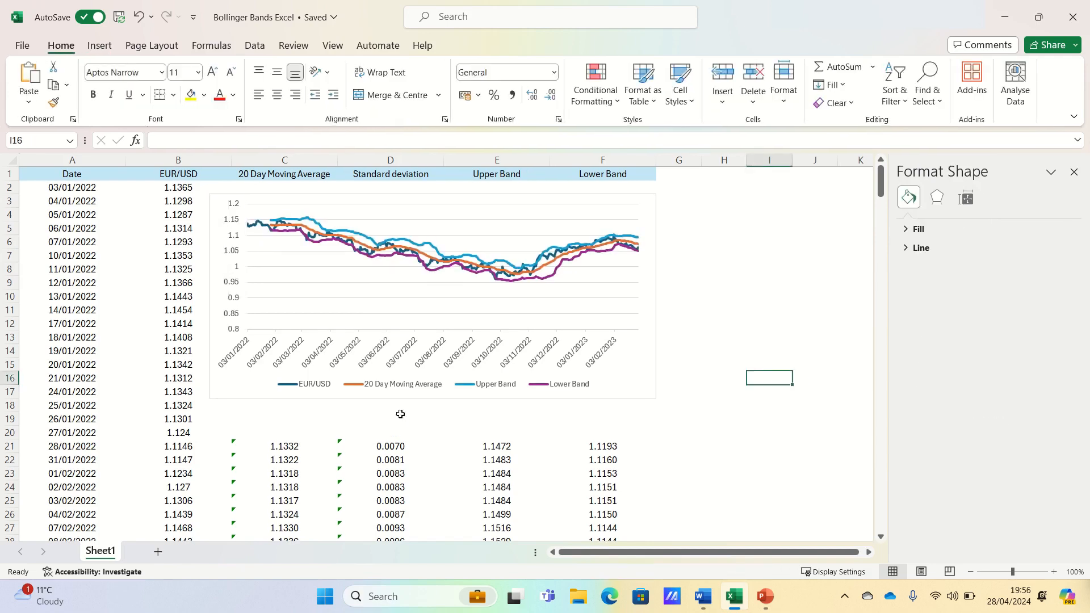
pyautogui.moveTo(379, 231)
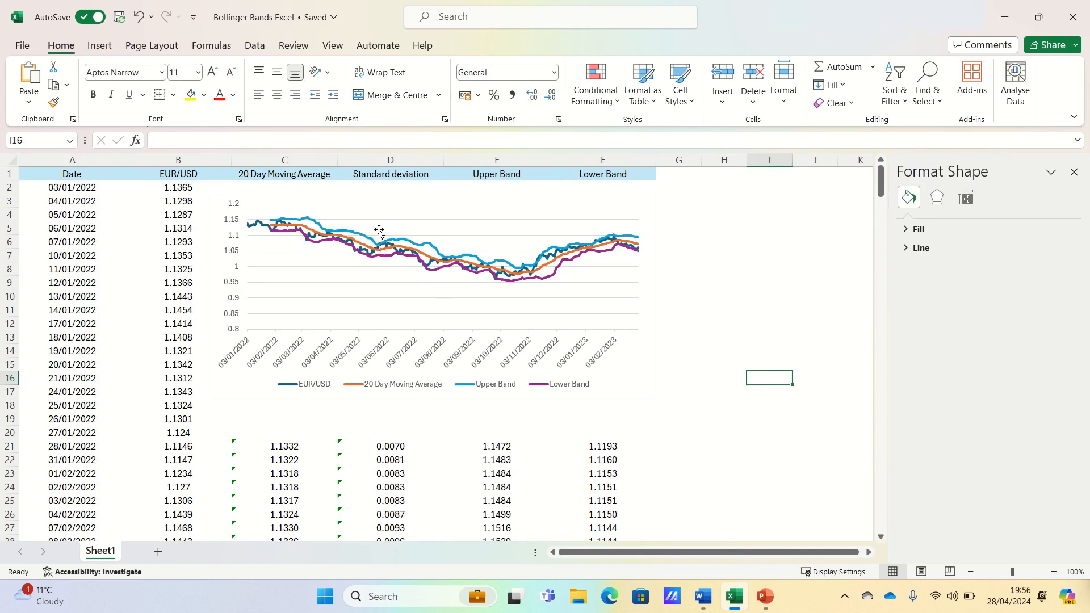
pyautogui.moveTo(377, 241)
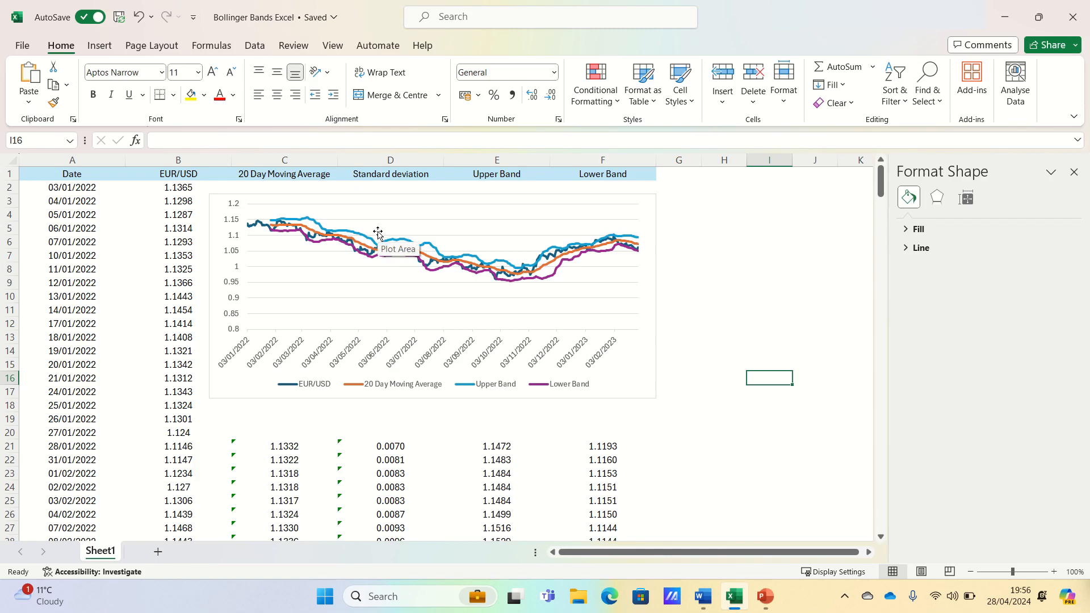
pyautogui.moveTo(498, 281)
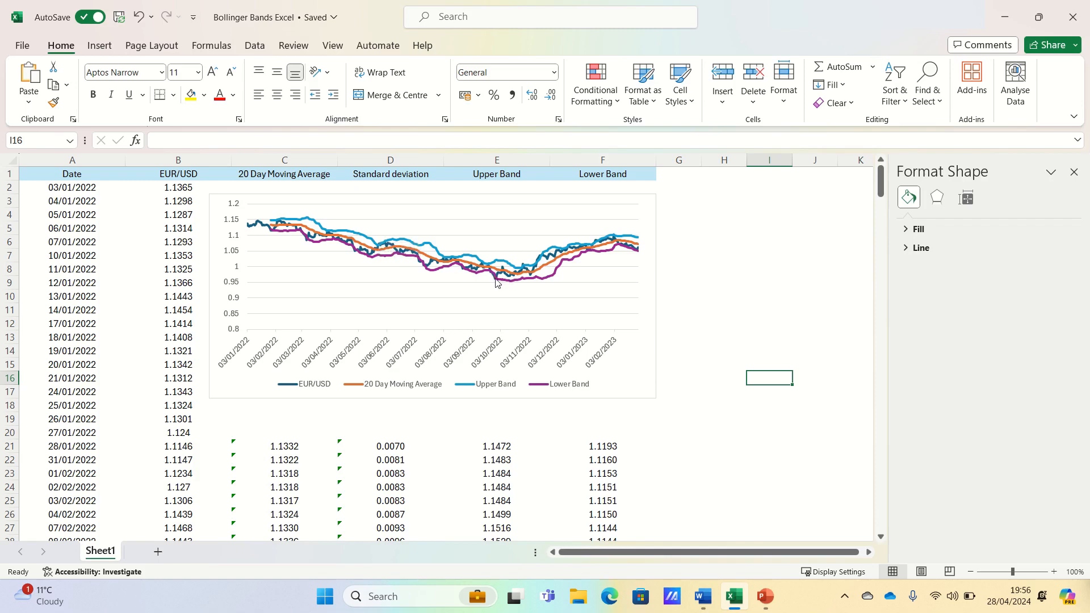
pyautogui.moveTo(531, 265)
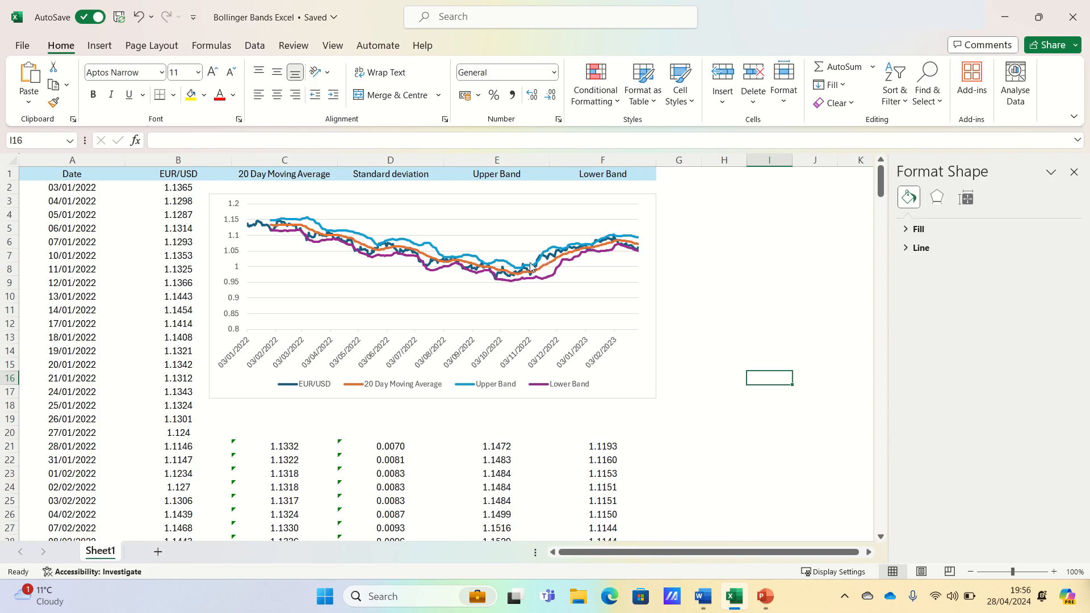
pyautogui.moveTo(493, 288)
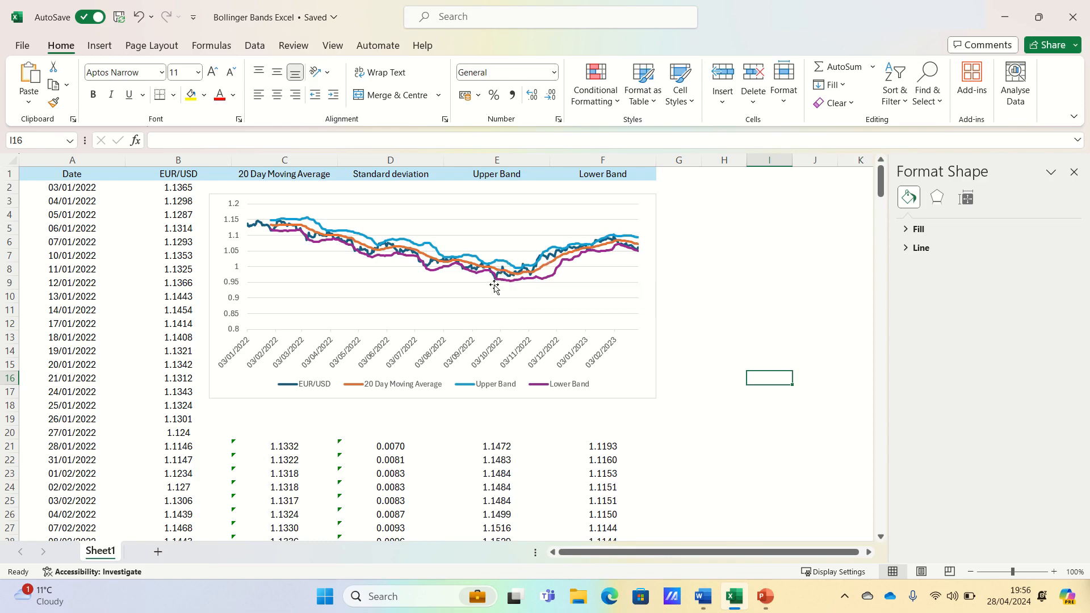
pyautogui.moveTo(496, 290)
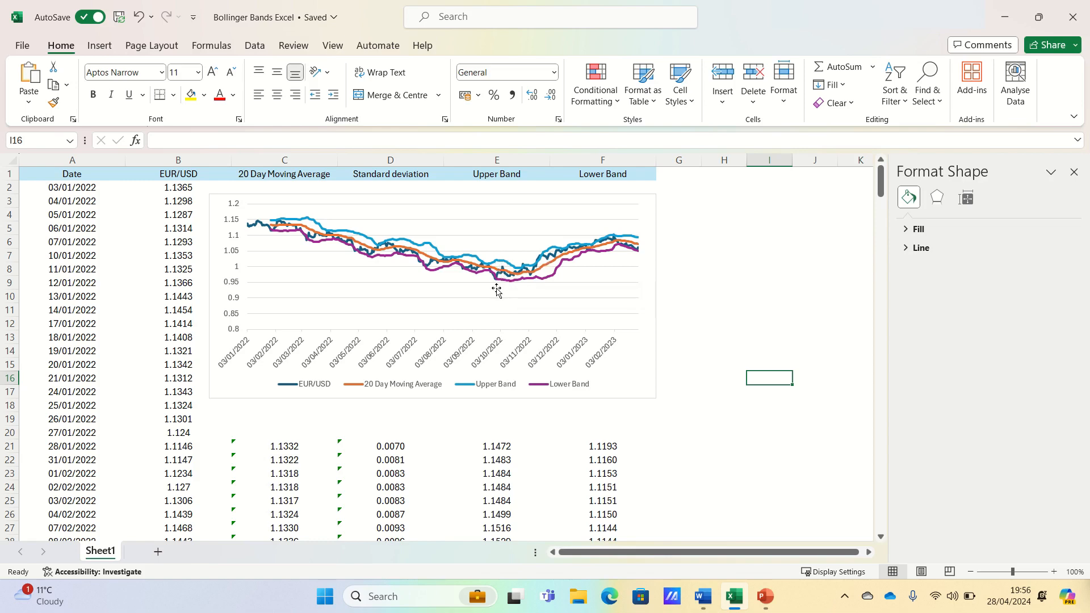
pyautogui.moveTo(496, 289)
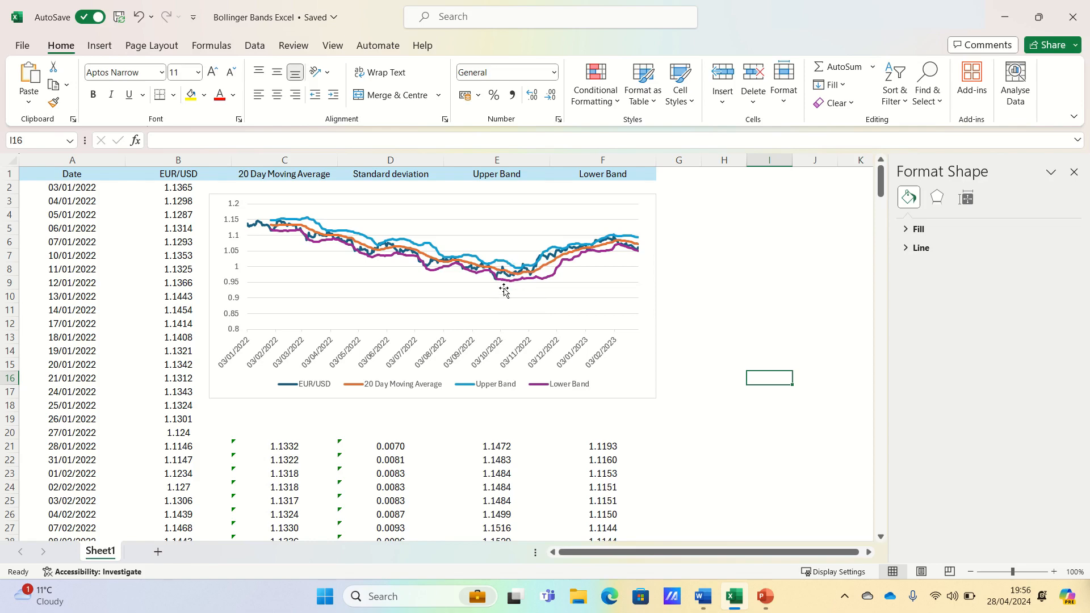
pyautogui.moveTo(504, 289)
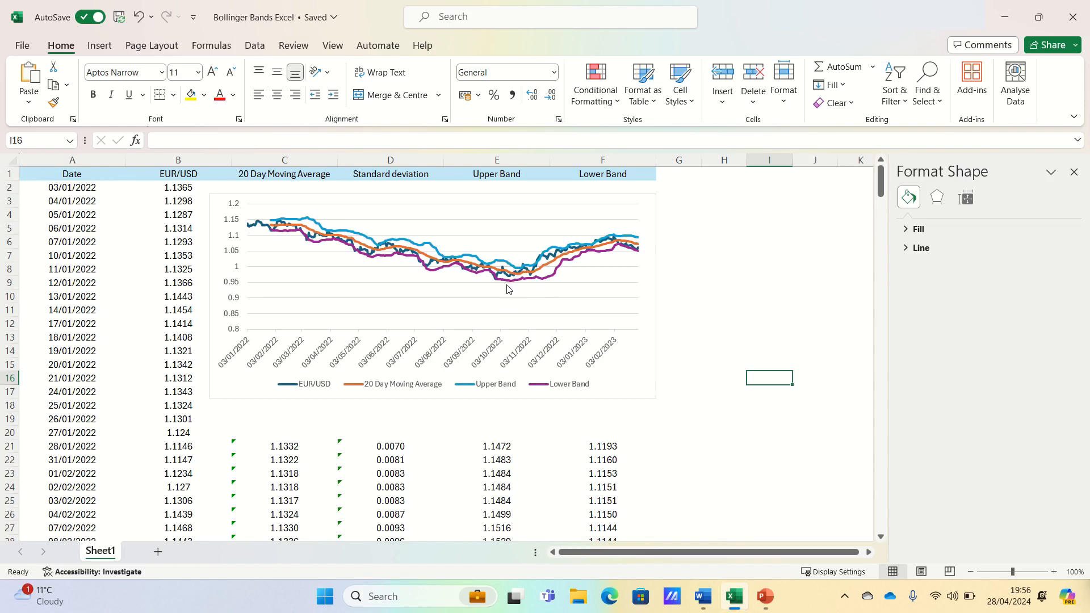
pyautogui.moveTo(587, 247)
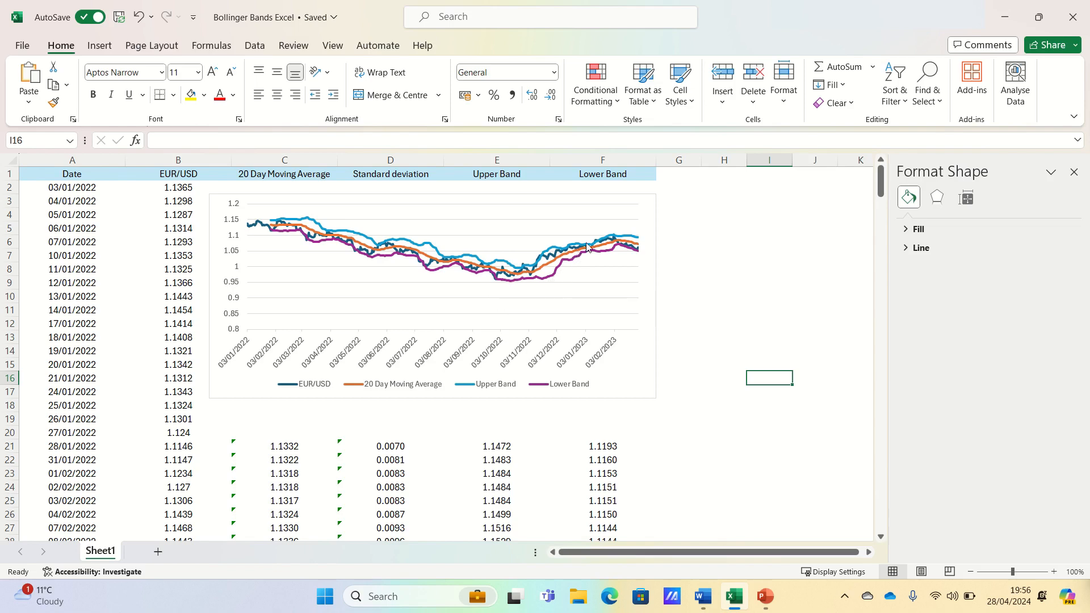
pyautogui.moveTo(585, 255)
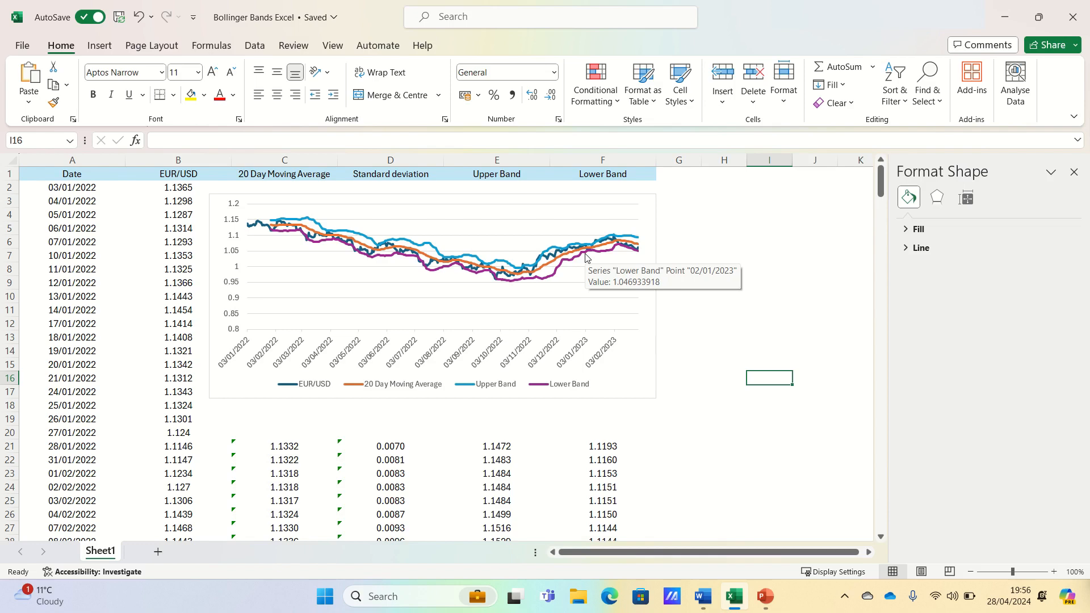
pyautogui.moveTo(580, 255)
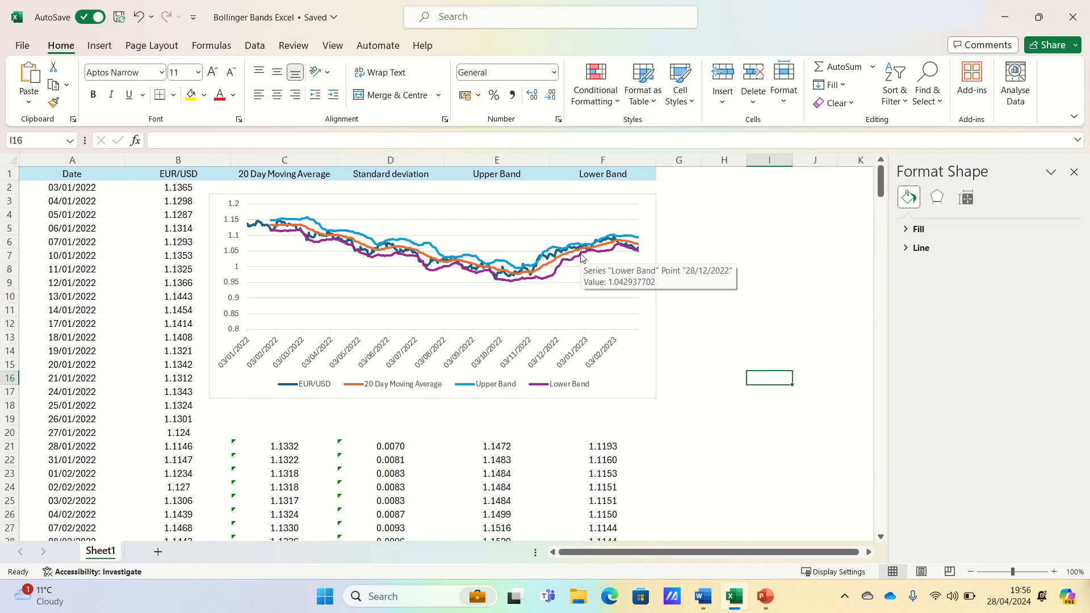
pyautogui.moveTo(595, 211)
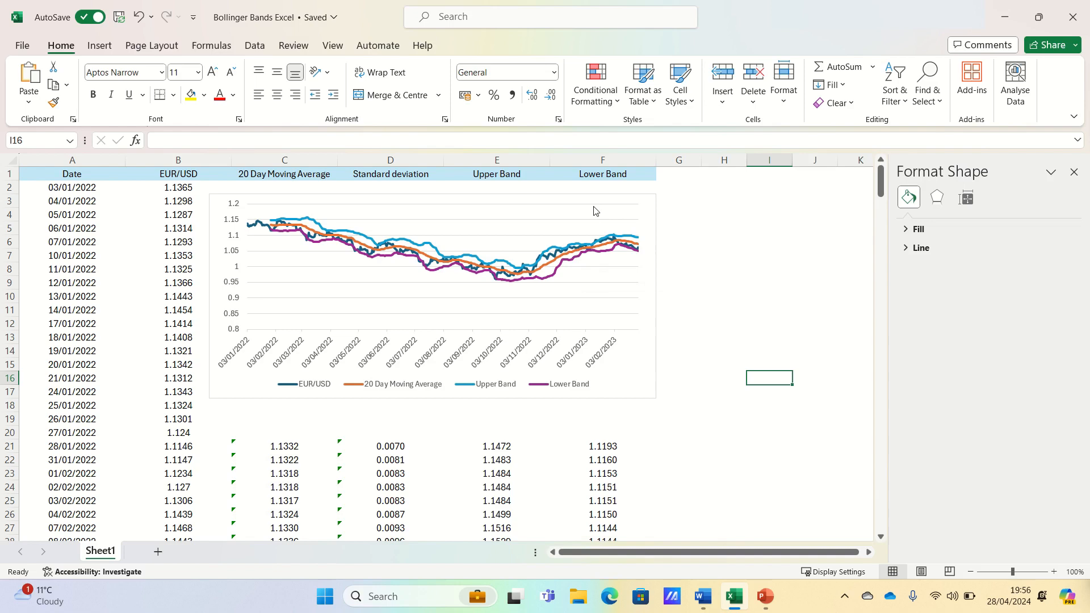
pyautogui.moveTo(606, 288)
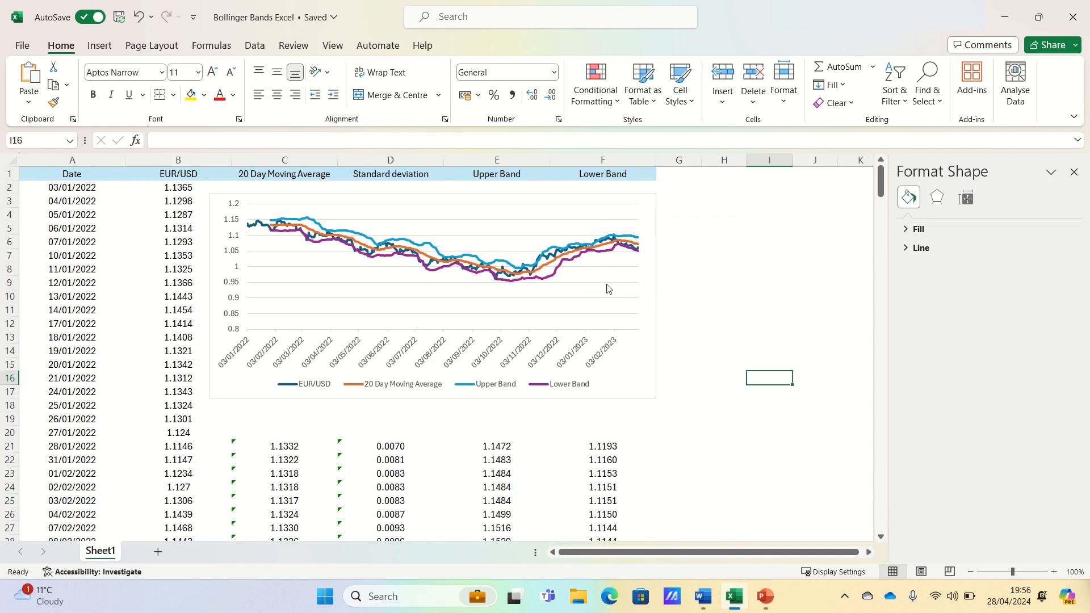
pyautogui.moveTo(607, 288)
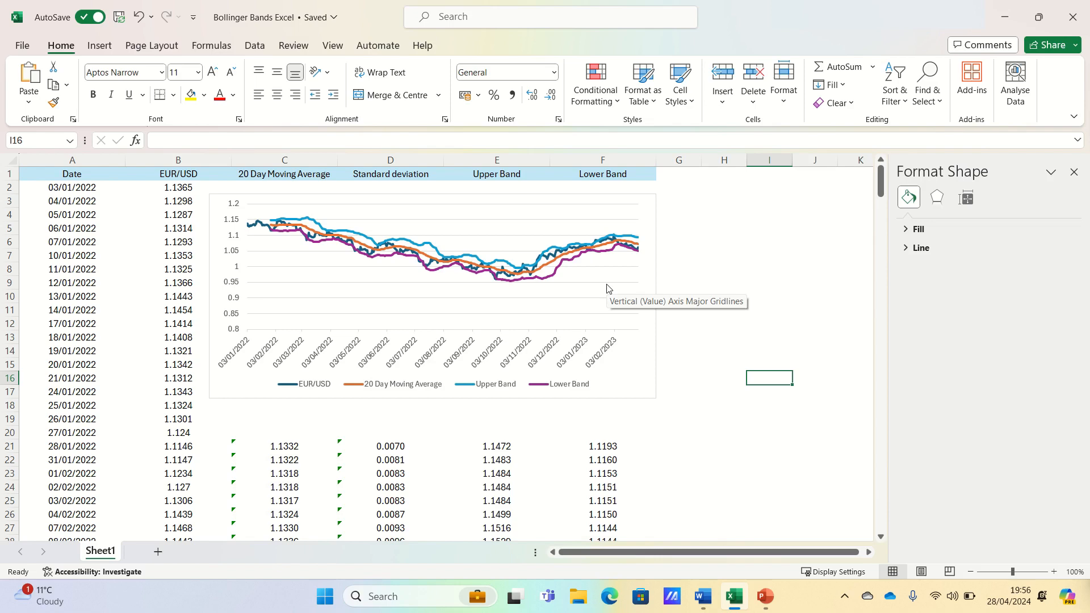
pyautogui.moveTo(564, 359)
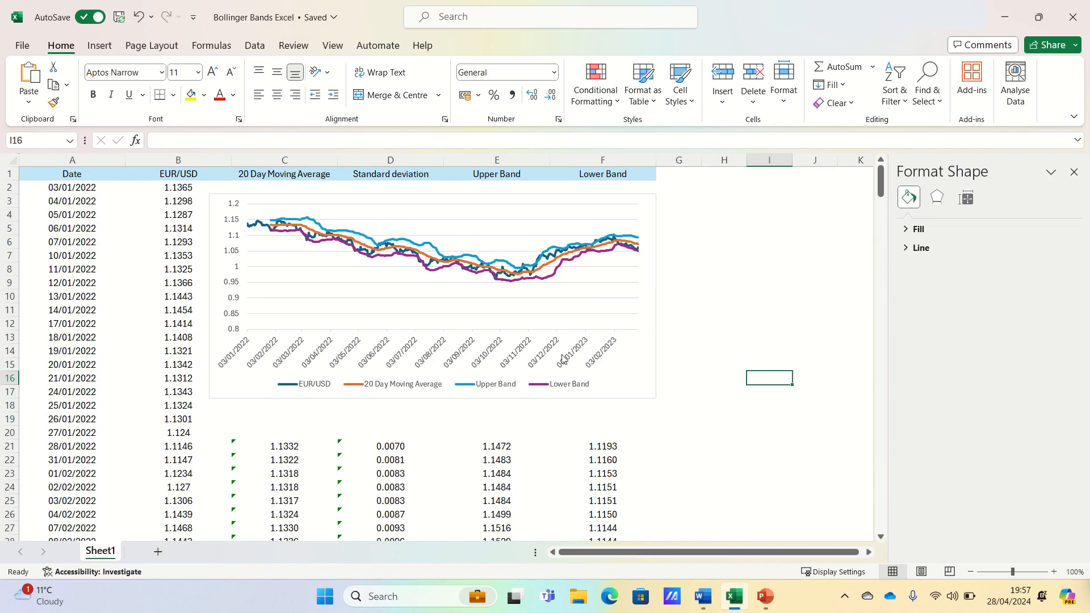